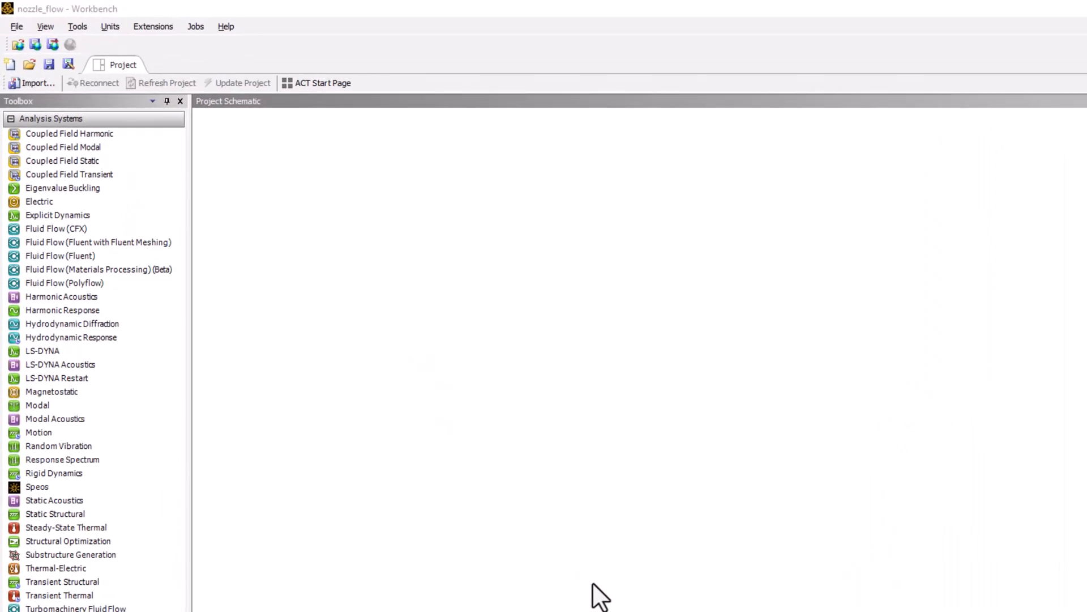
Step: Add a Fluid Flow (Fluent) analysis system to the project schematic
click(98, 270)
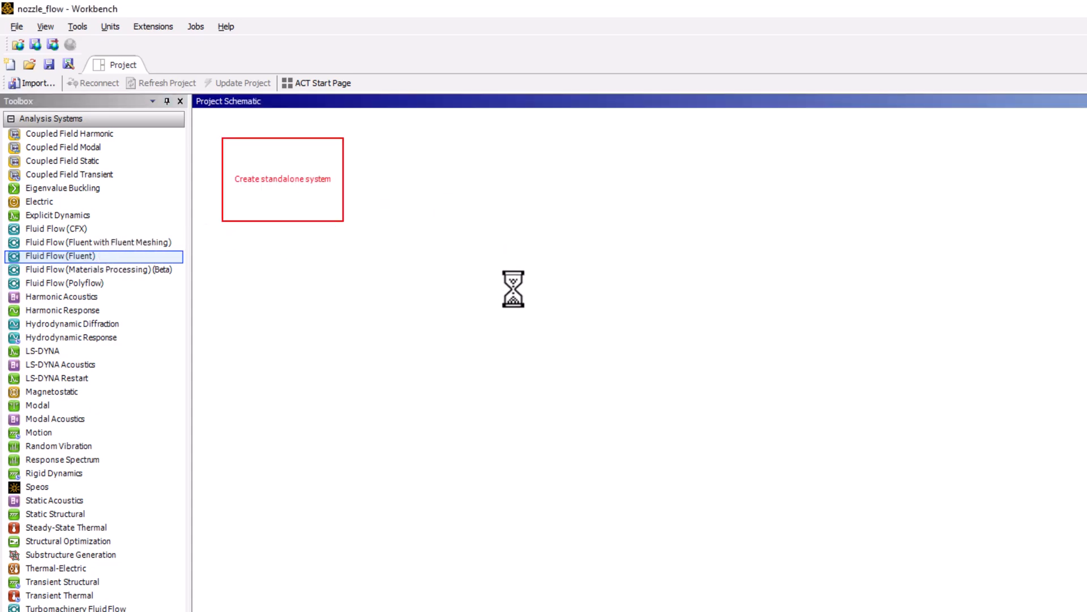
double_click(58, 256)
text(Nozzle Flow)
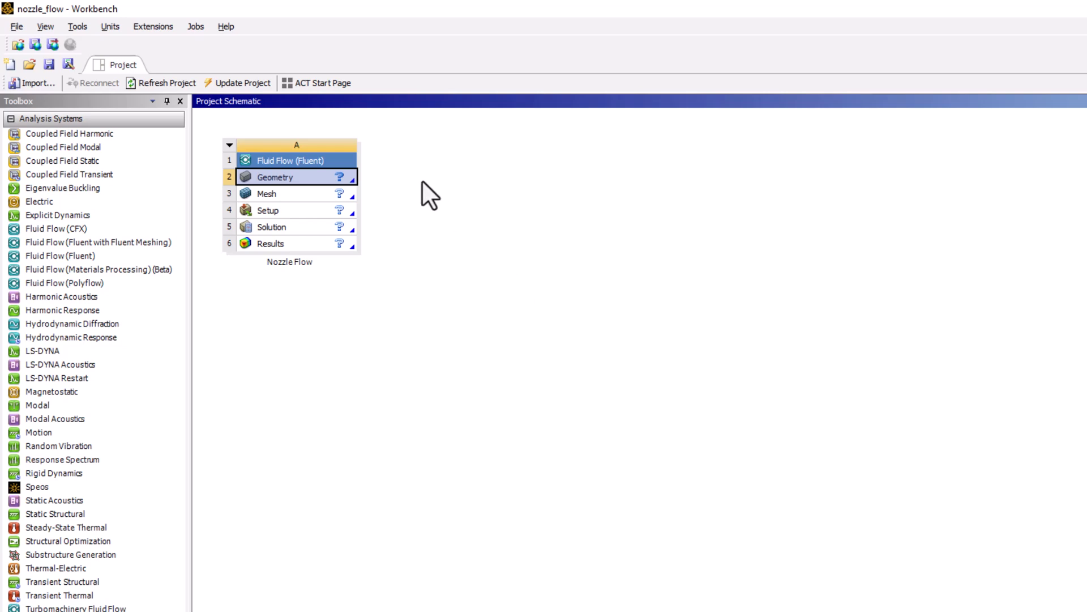
mouse_move(340, 193)
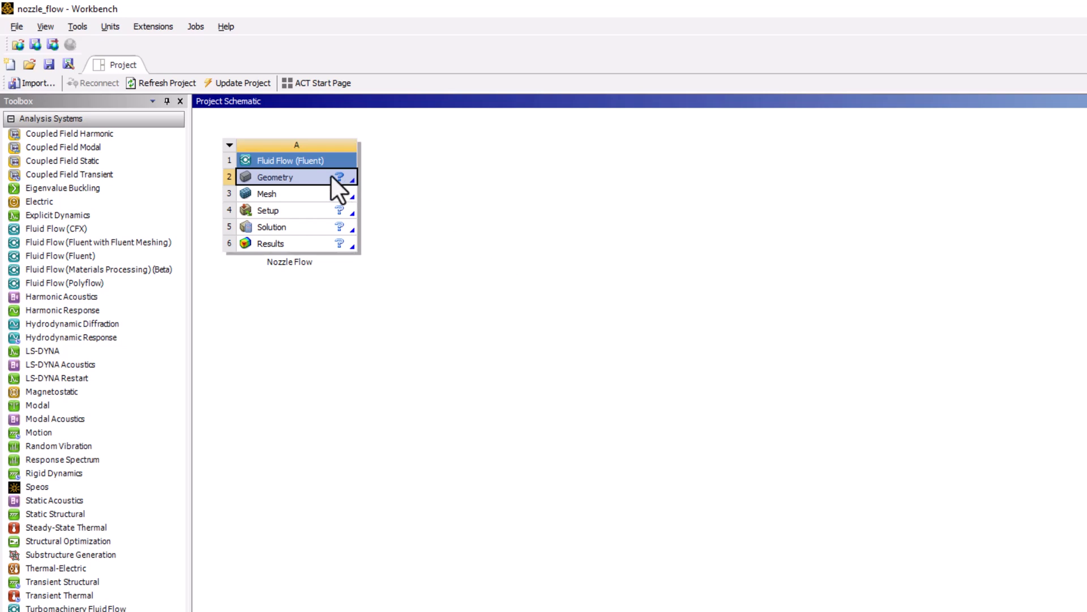
Step: Set the Geometry cell's Analysis Type property to 2D
right_click(291, 177)
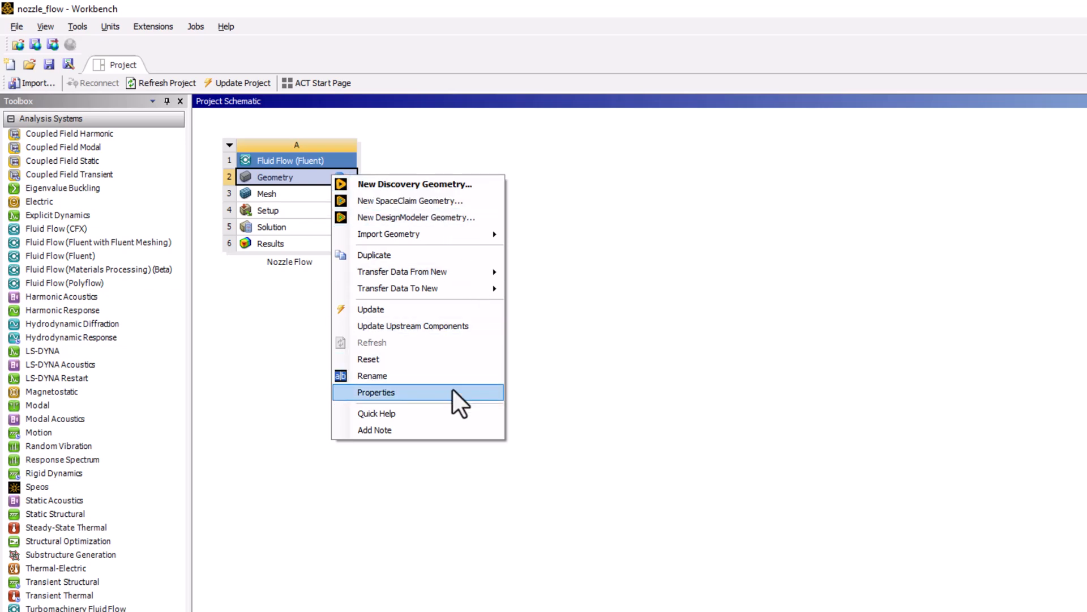
click(376, 392)
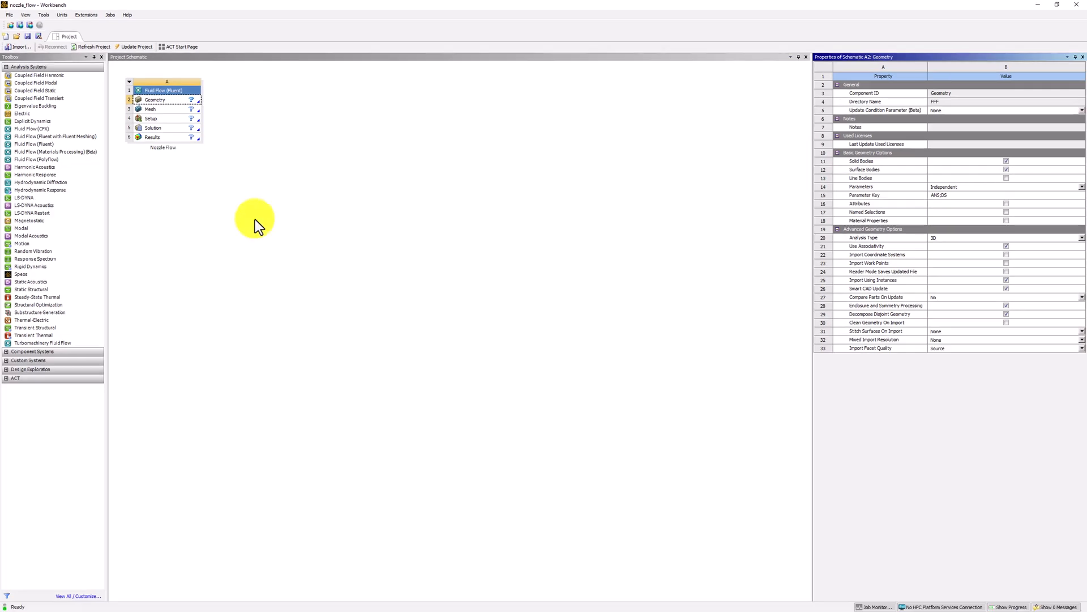
mouse_move(301, 242)
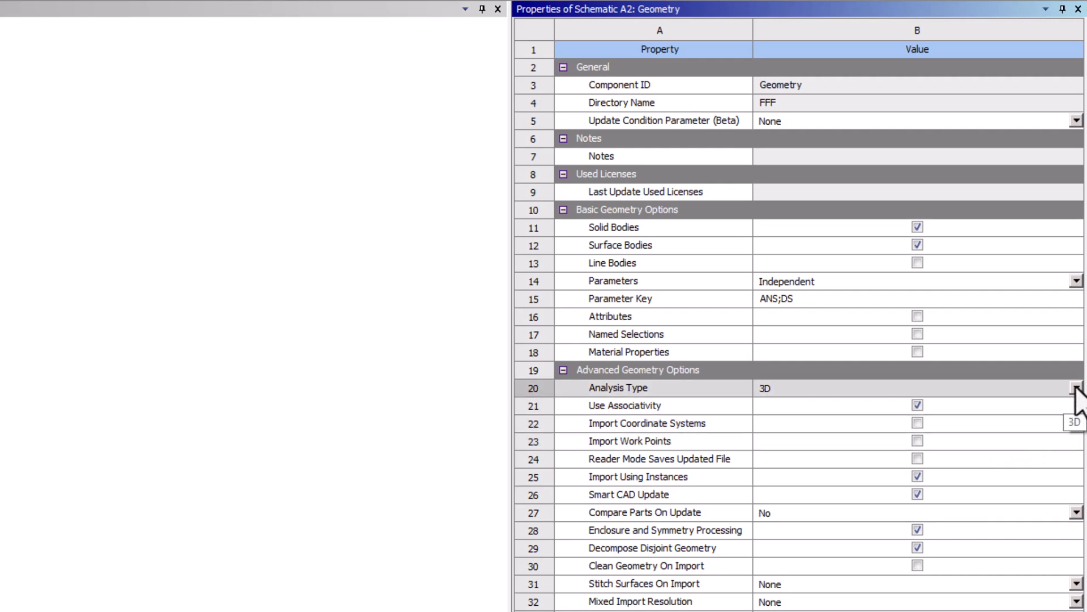
click(1076, 387)
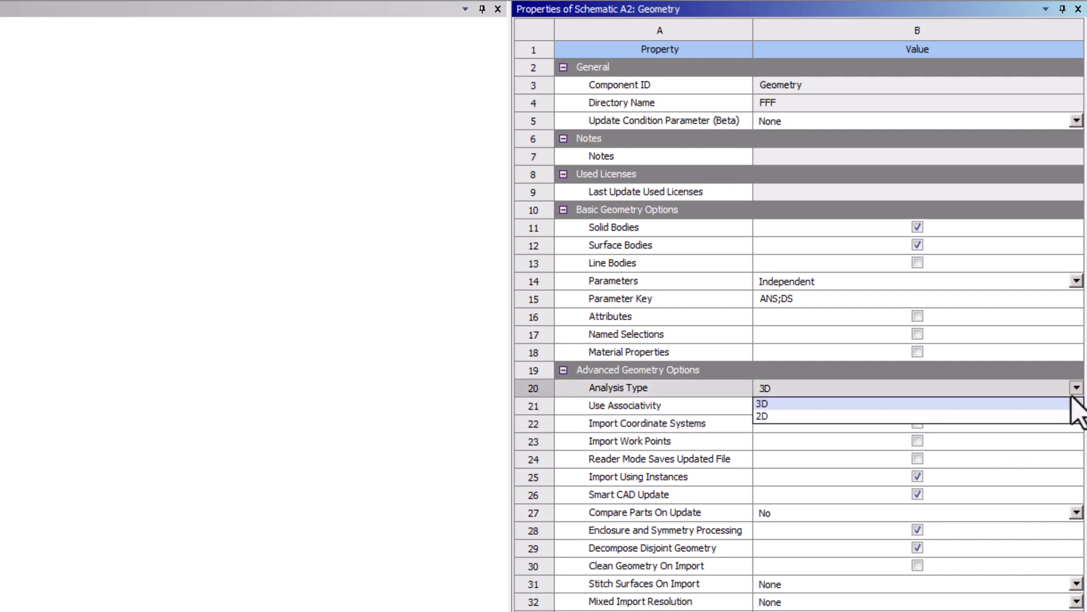
click(762, 416)
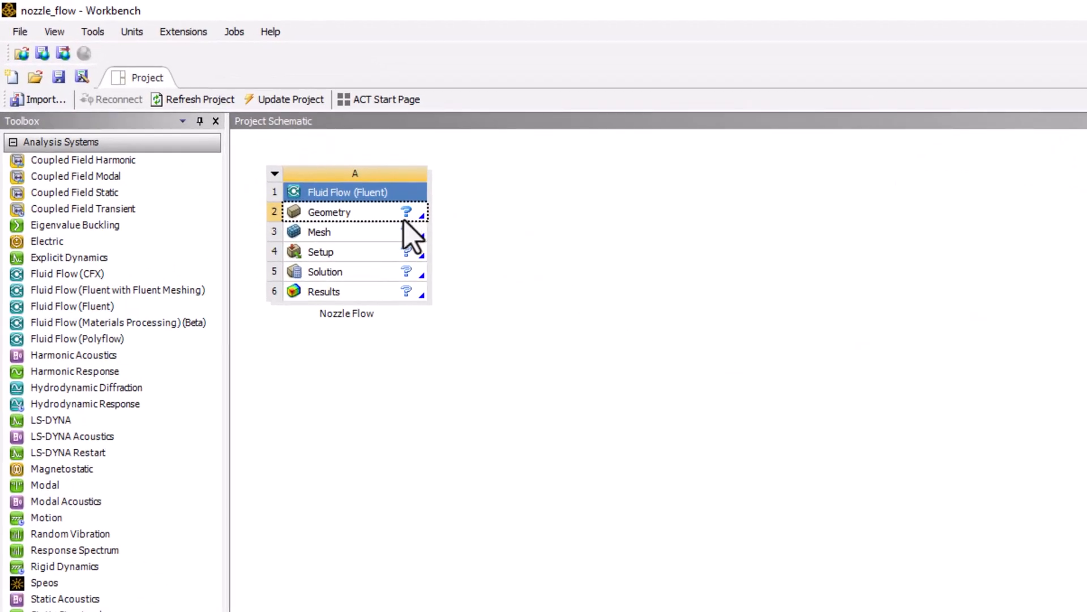
Step: Launch a new Discovery geometry from the Geometry cell and show the application menu
click(340, 212)
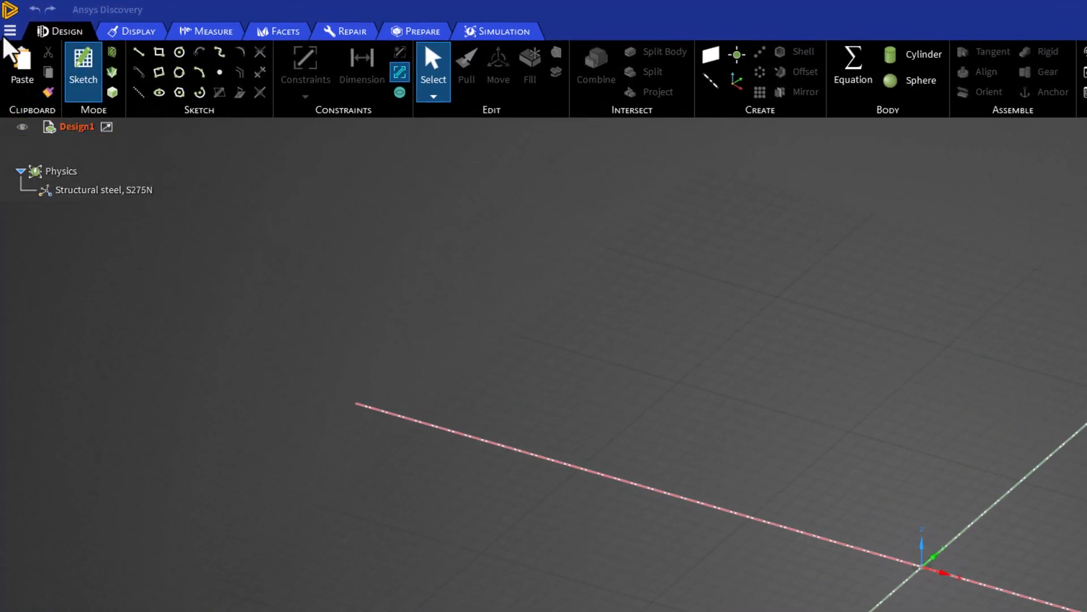
click(10, 32)
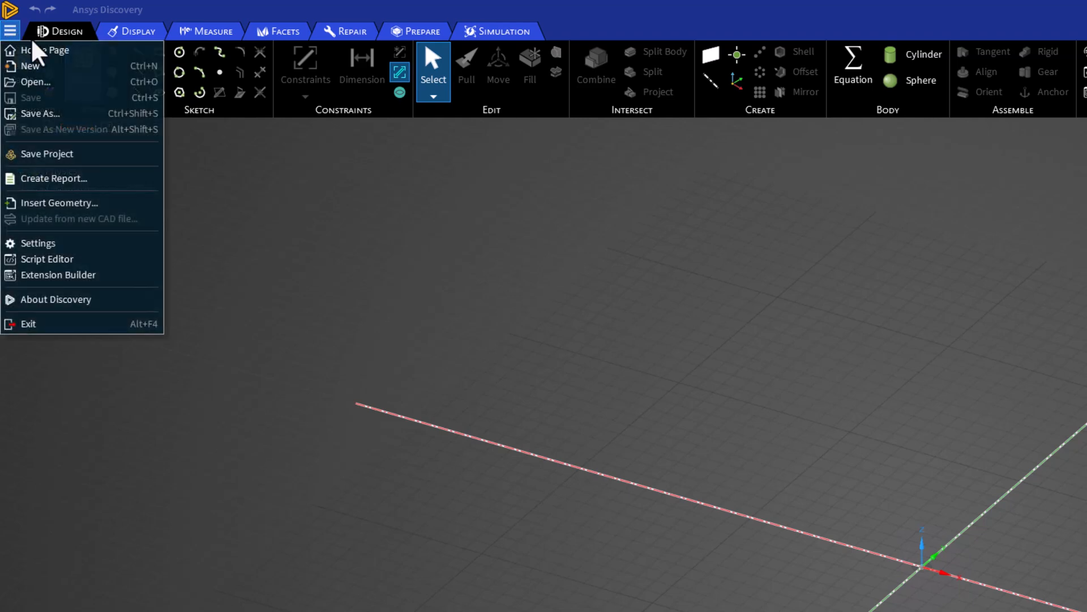
mouse_move(38, 244)
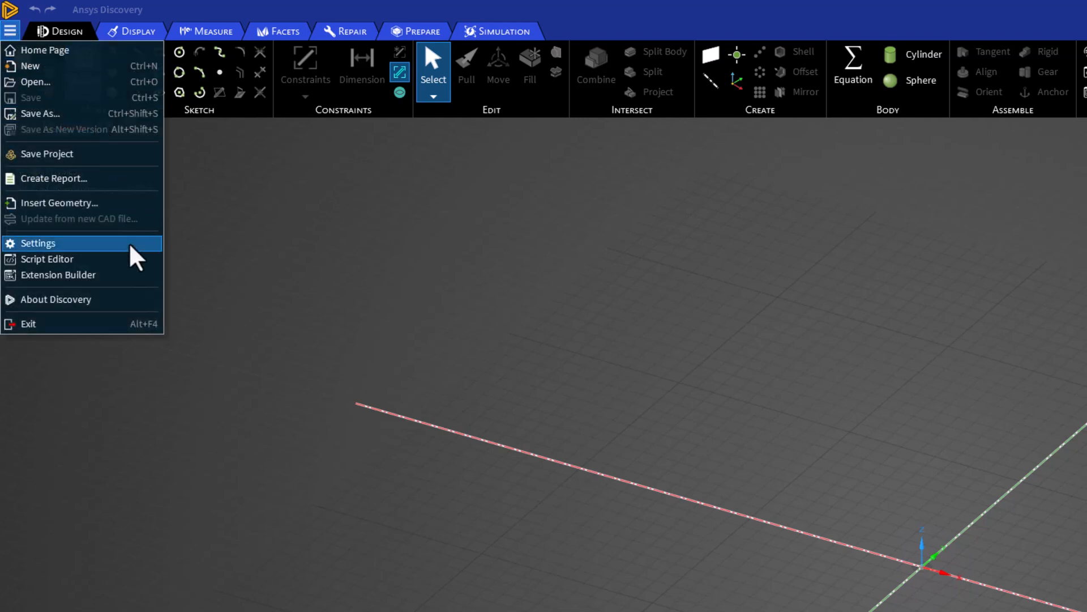
Step: Show the Units and Display Precision settings page, metric with metres
click(38, 243)
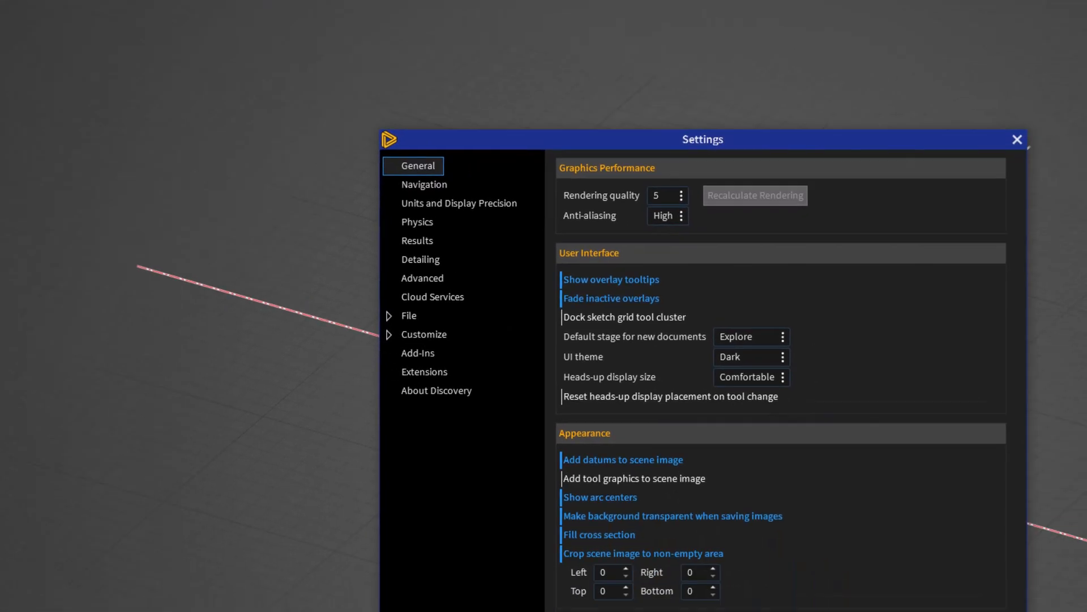
drag(702, 139, 571, 57)
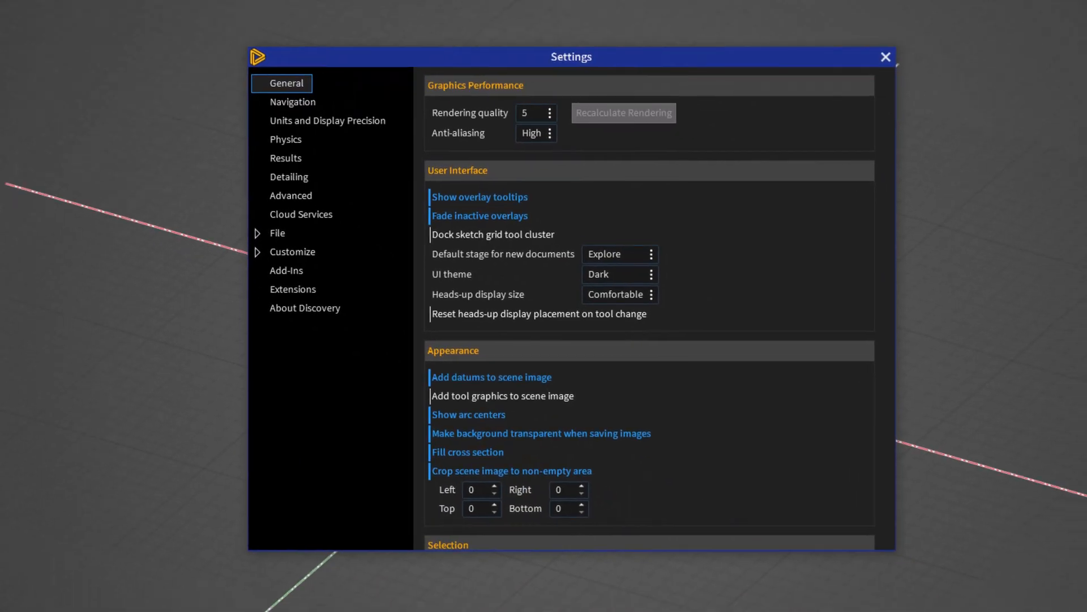
mouse_move(249, 135)
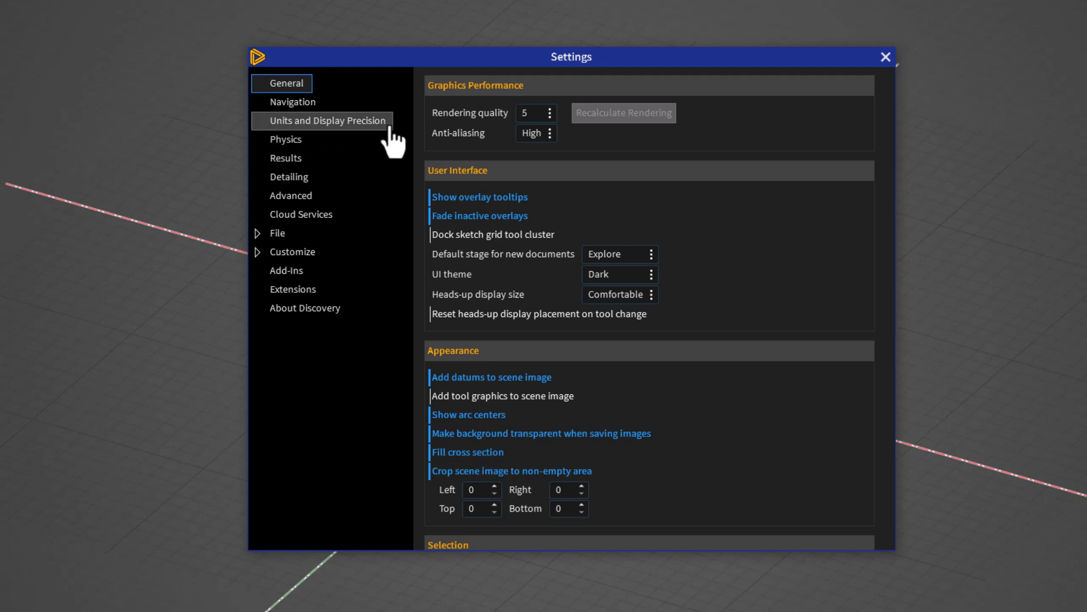
click(329, 120)
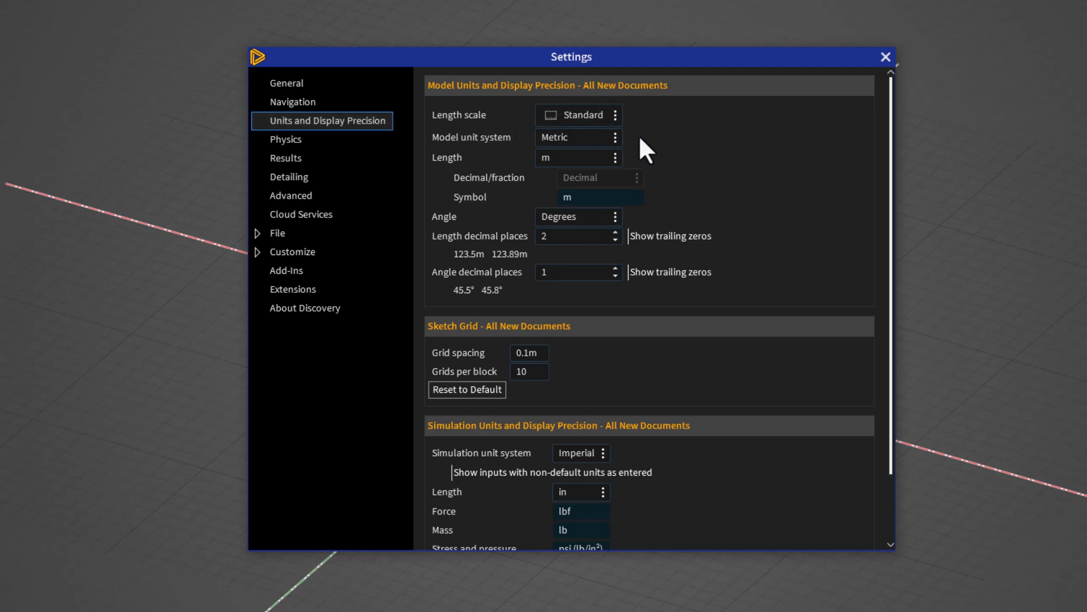
mouse_move(649, 170)
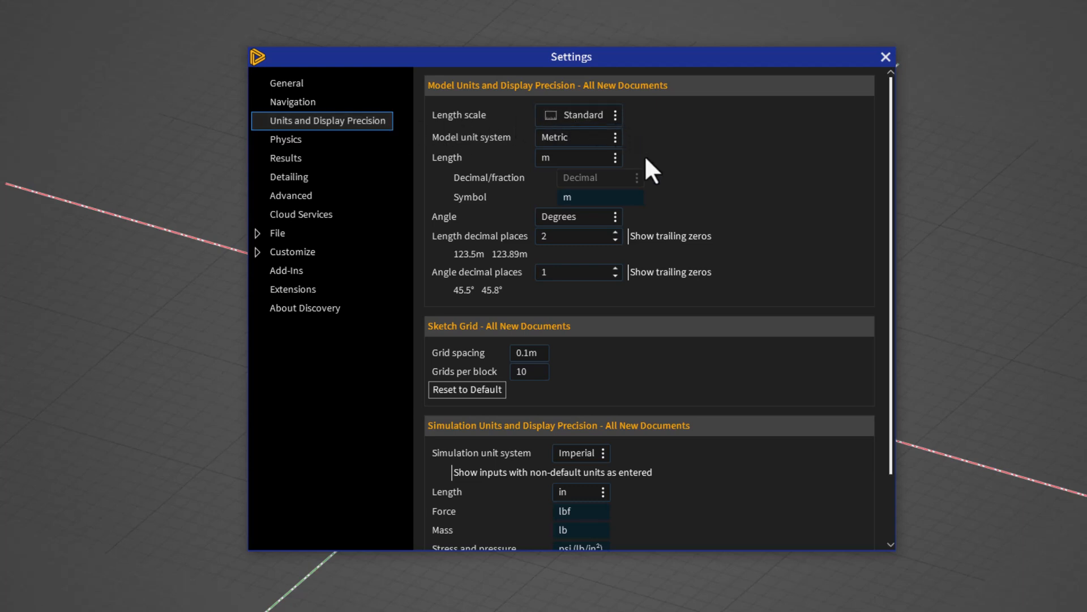
mouse_move(574, 375)
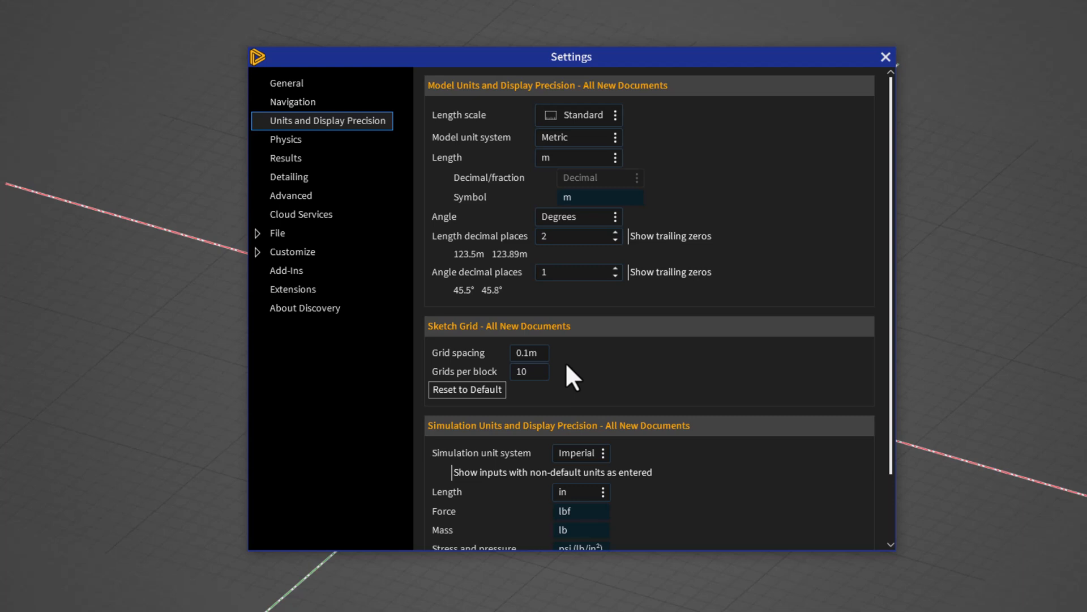
mouse_move(886, 57)
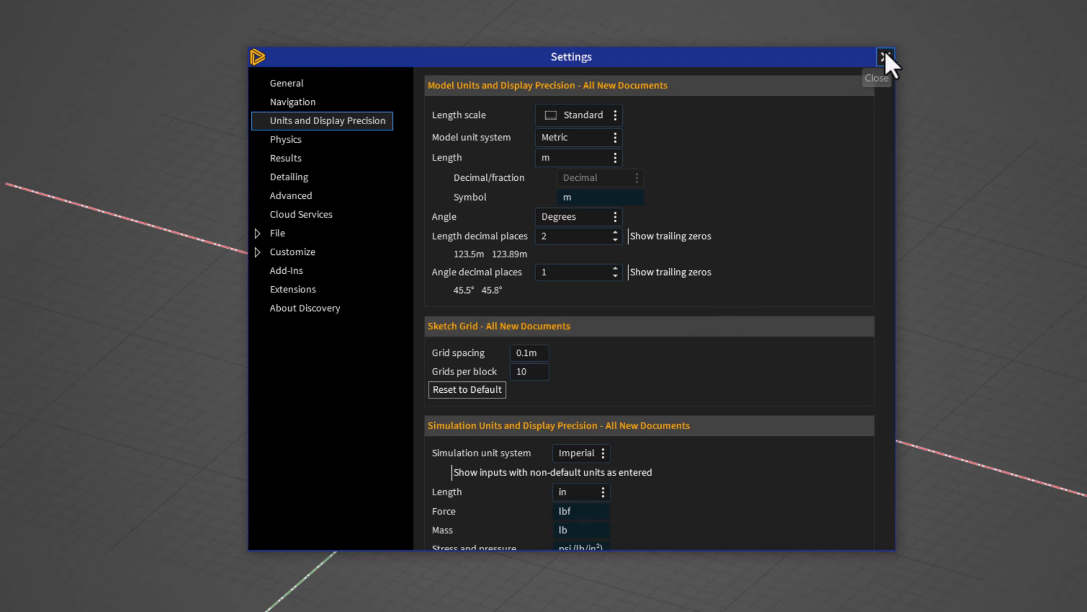
Step: Close the Settings dialog and return to the empty design
click(886, 57)
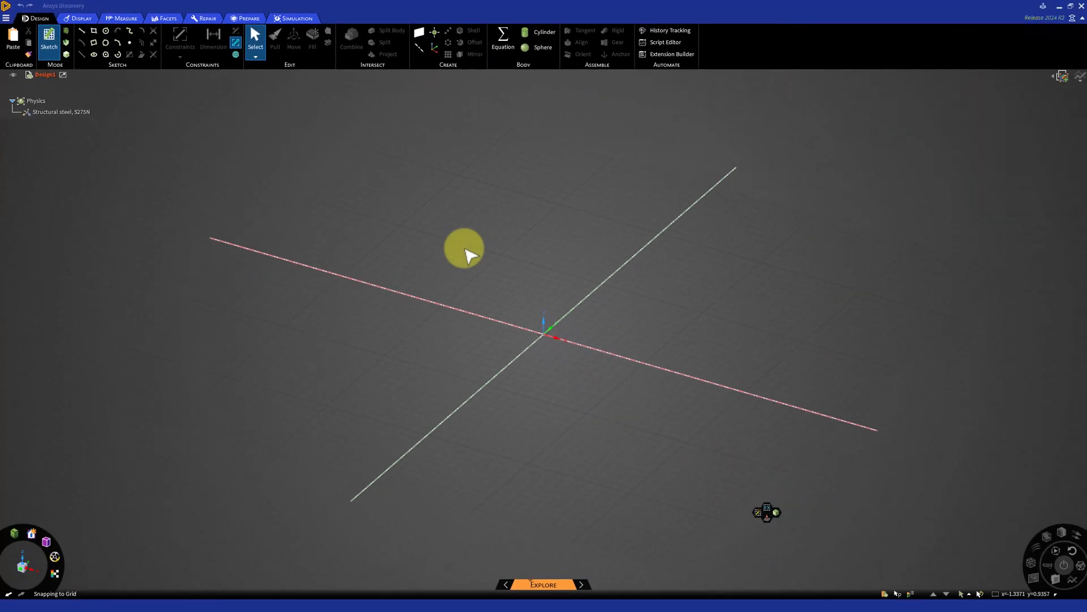
mouse_move(513, 301)
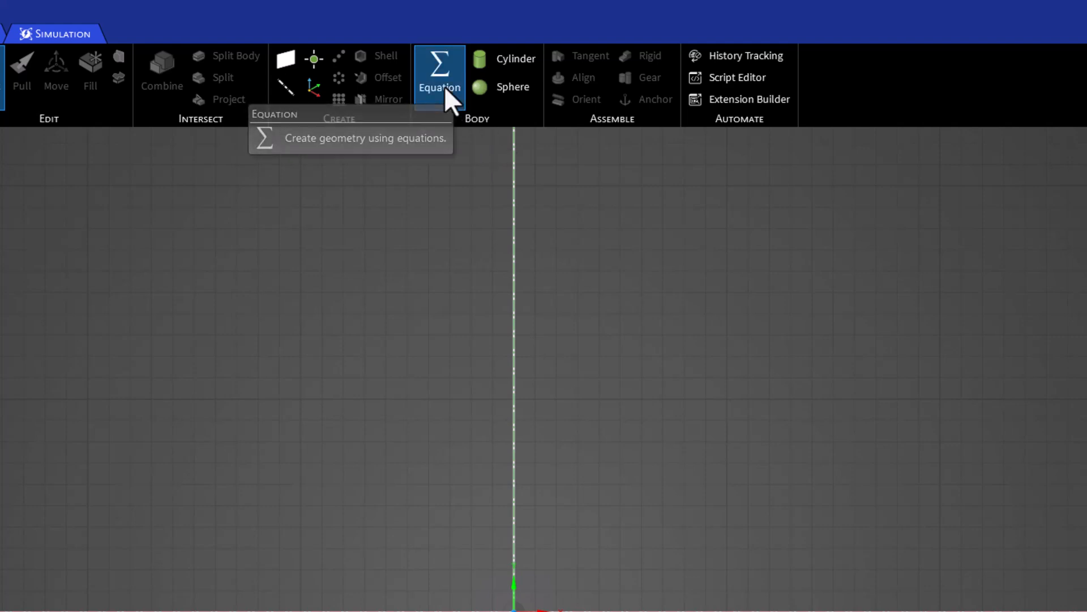
Step: Start an equation curve with curve type Custom, previewing x = t, y = t
click(439, 73)
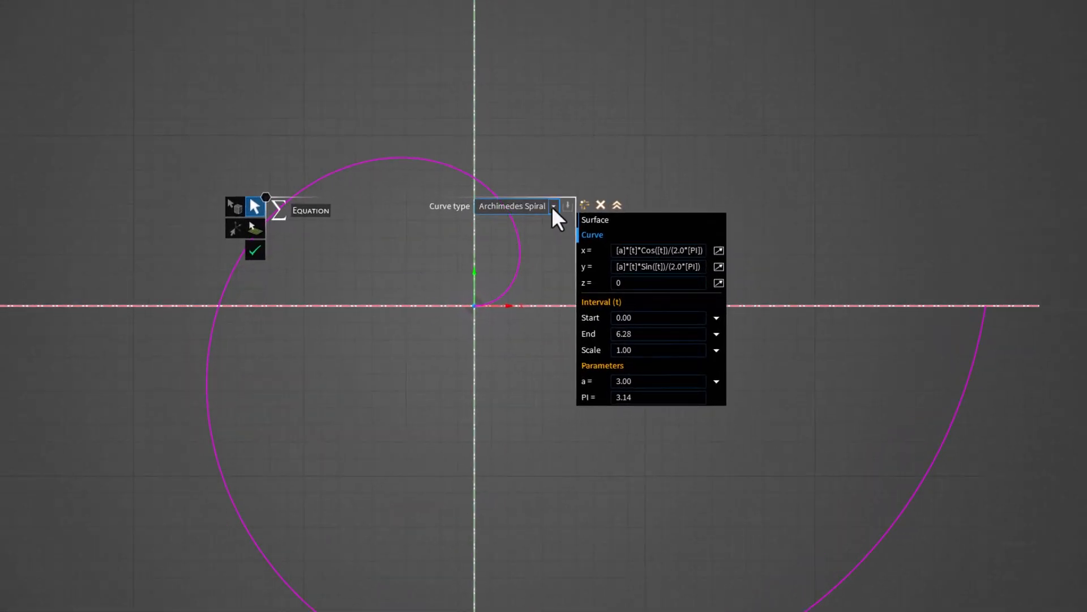
click(554, 206)
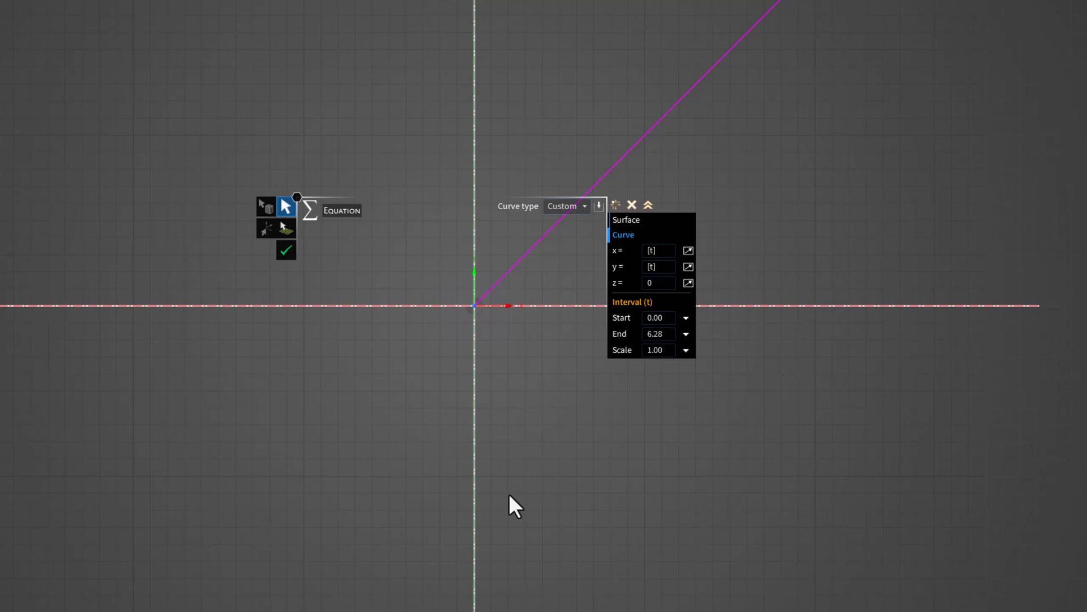
mouse_move(754, 278)
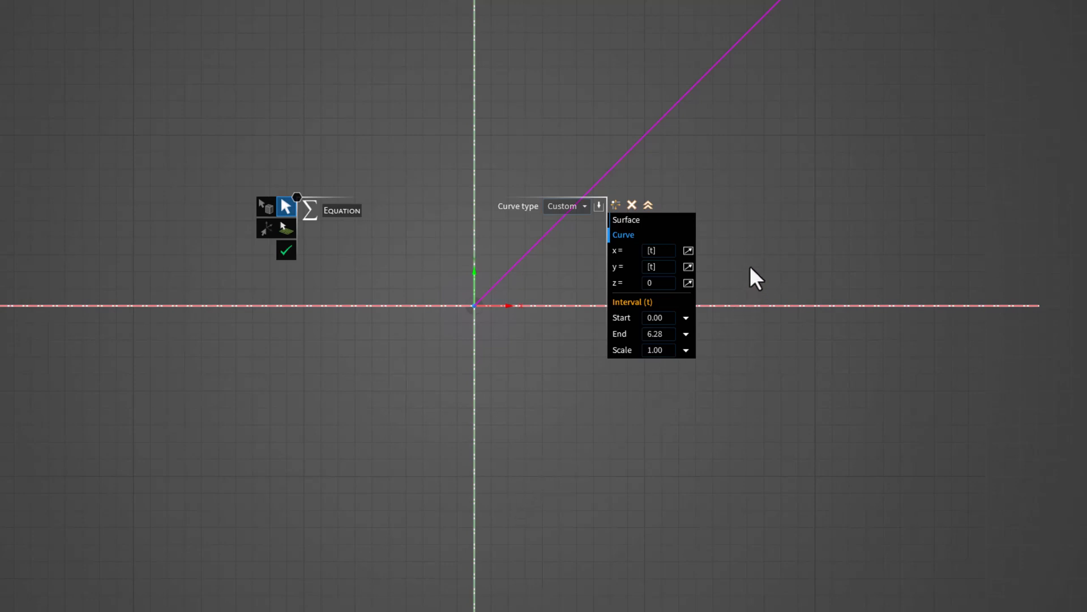
mouse_move(756, 267)
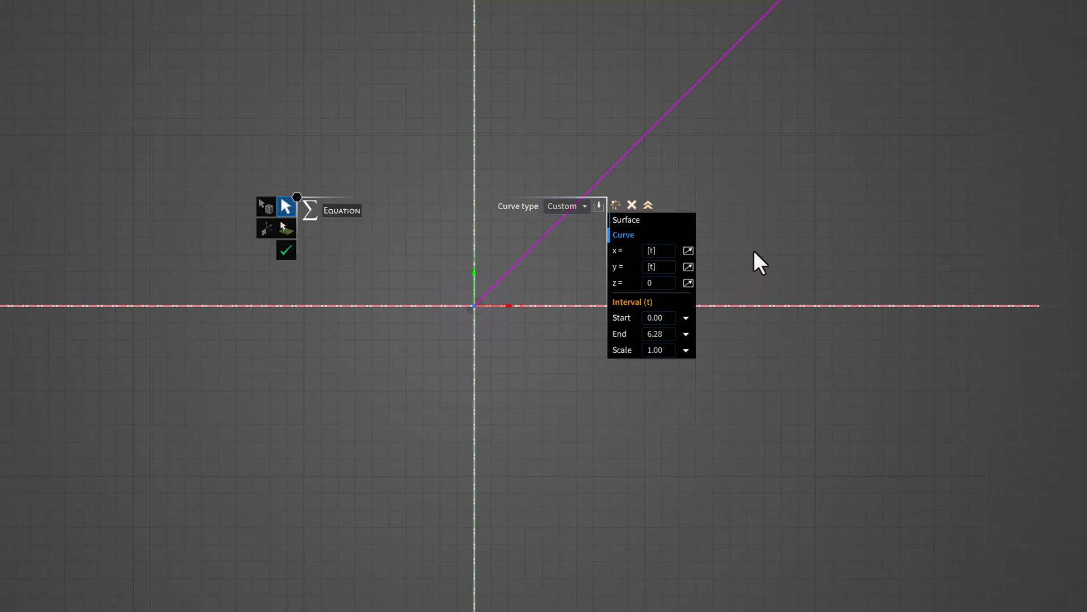
mouse_move(732, 277)
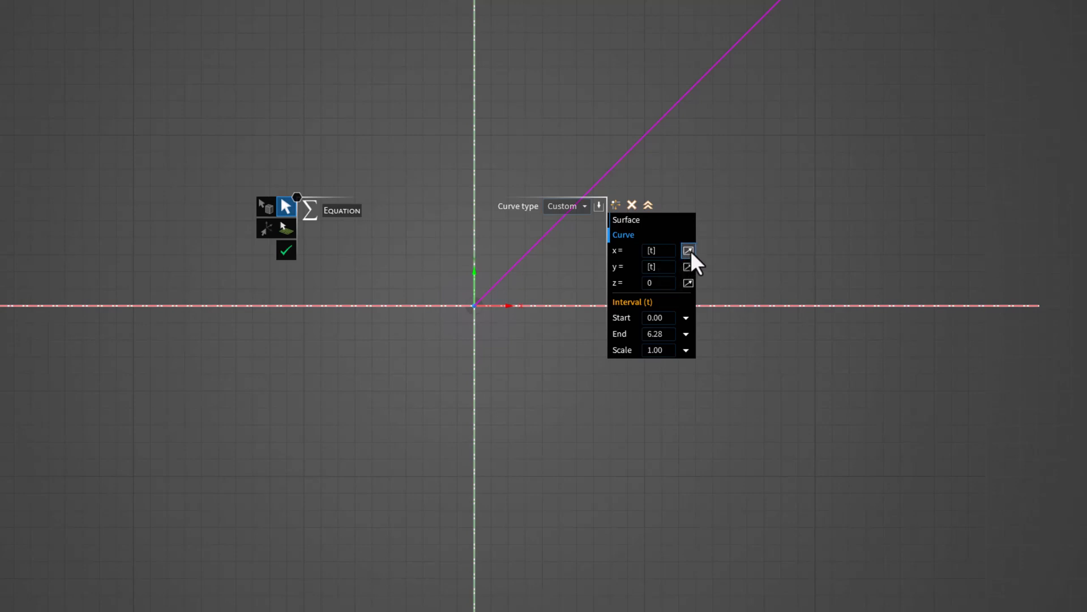
Step: View the larger editor for the x equation, still reading t, and close it
click(688, 251)
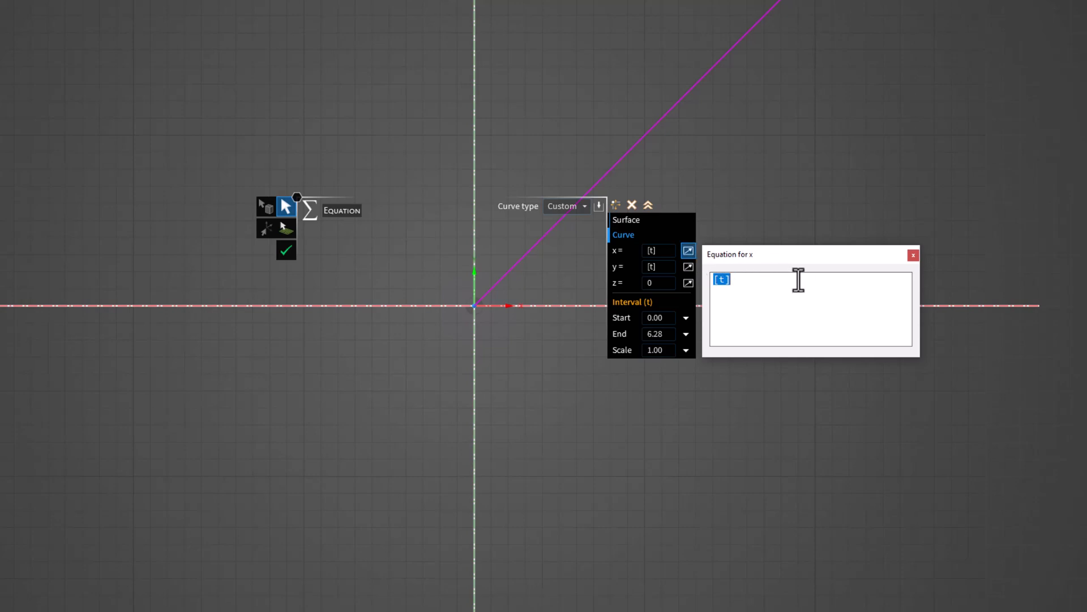
mouse_move(797, 289)
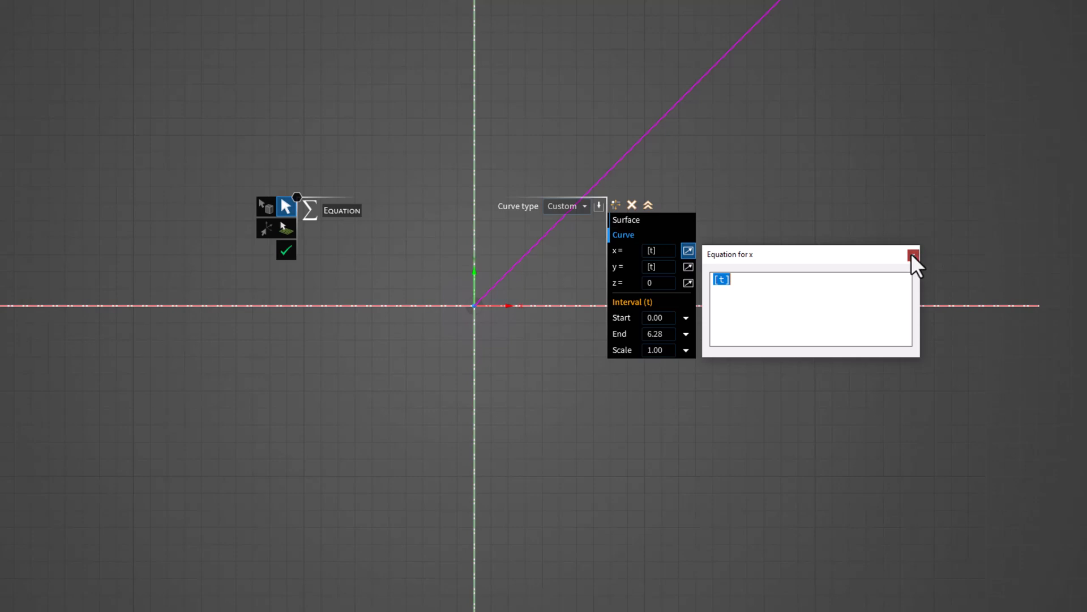
click(913, 255)
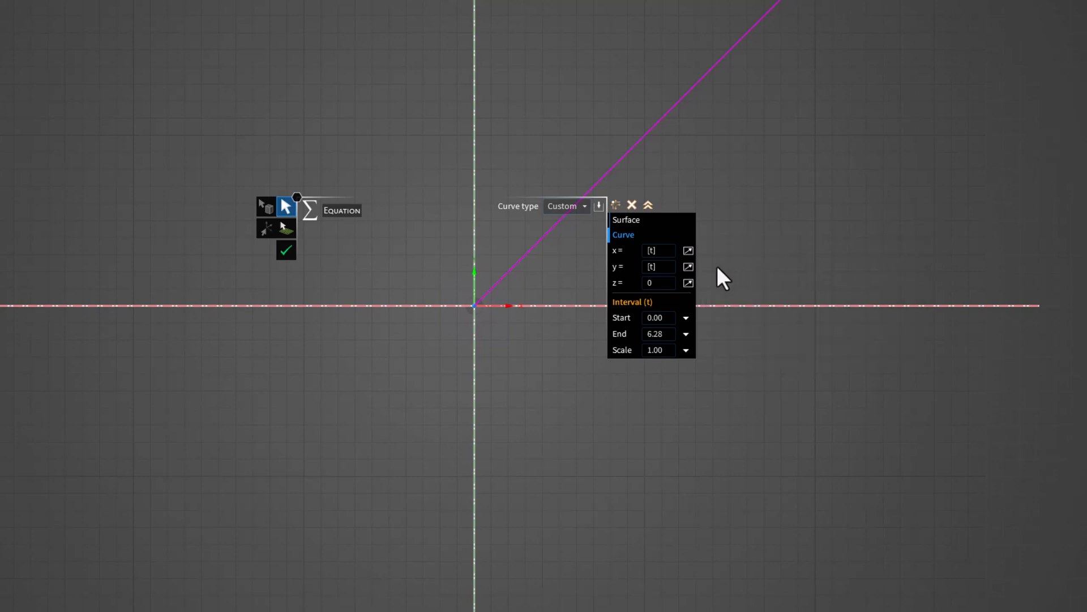
mouse_move(741, 270)
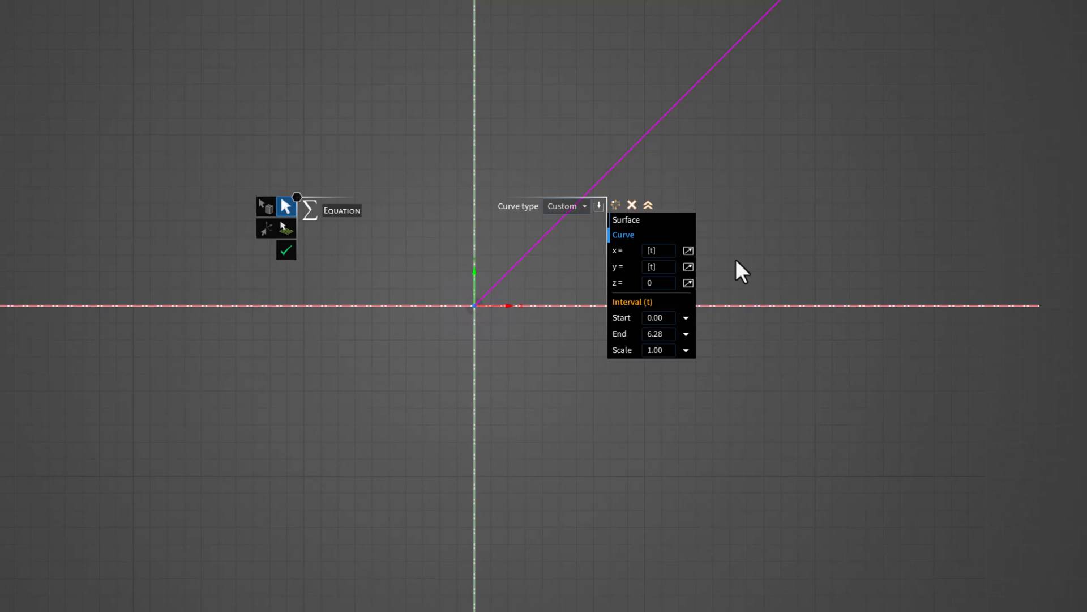
mouse_move(687, 267)
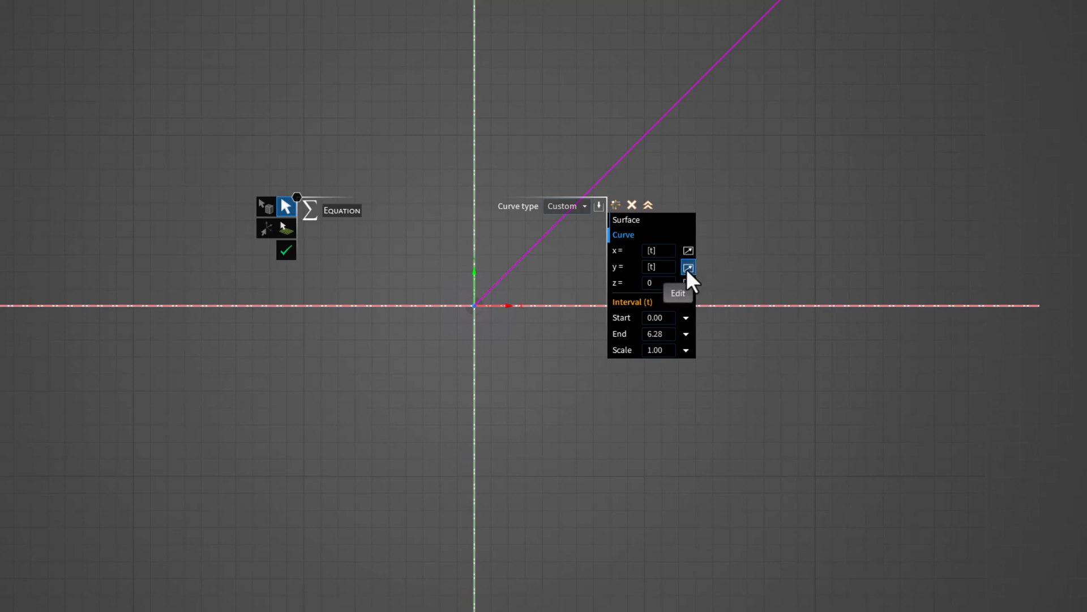
Step: Set the y equation to Sqrt(([t]*[t]+0.1)/3.1416) in the equation editor
click(688, 269)
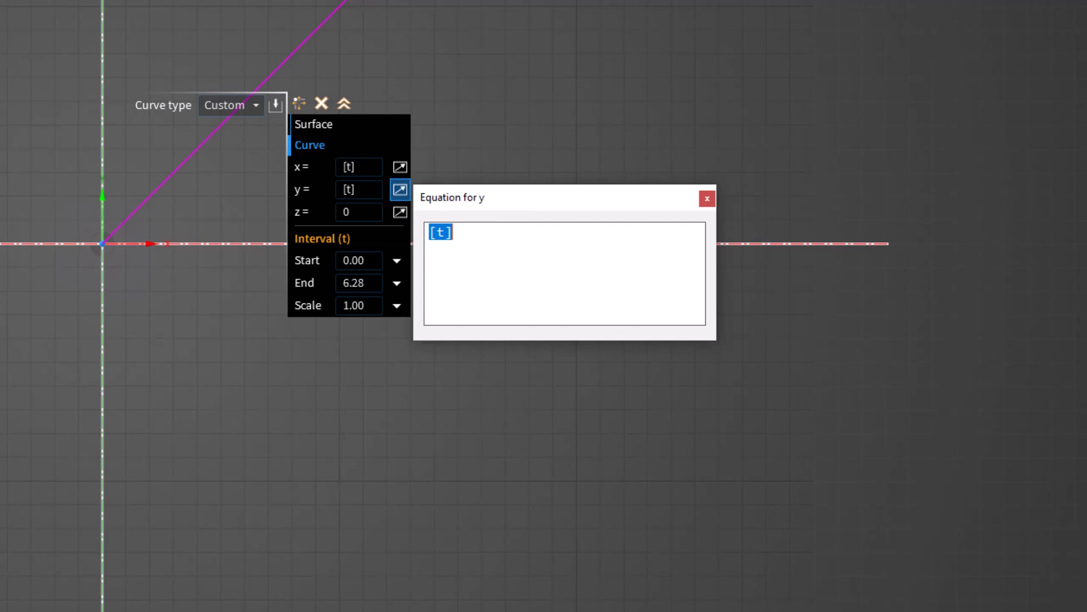
text(*]t)
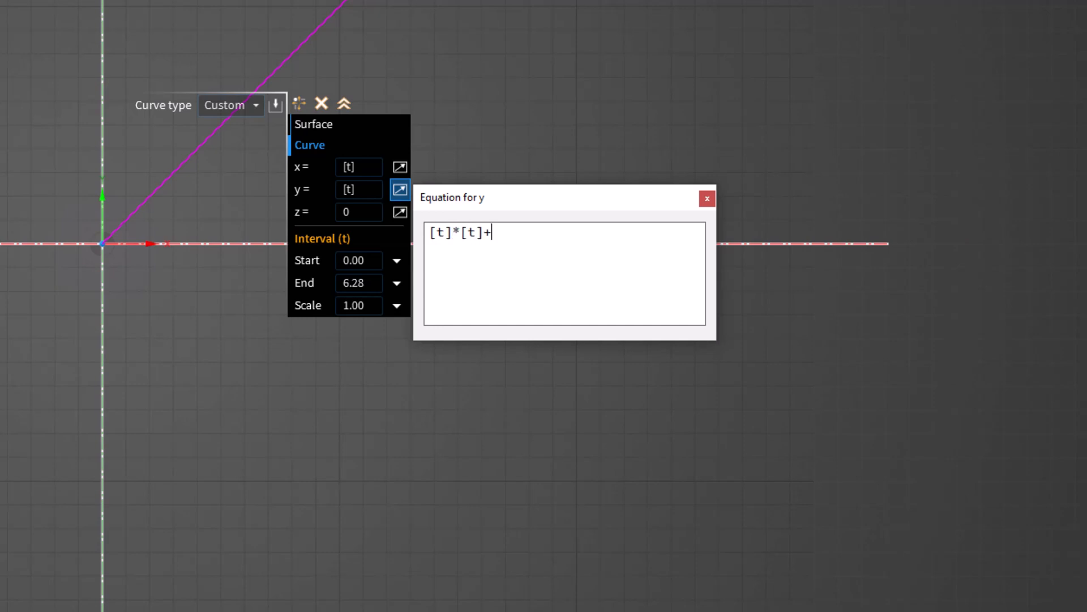
text(0.1)/)
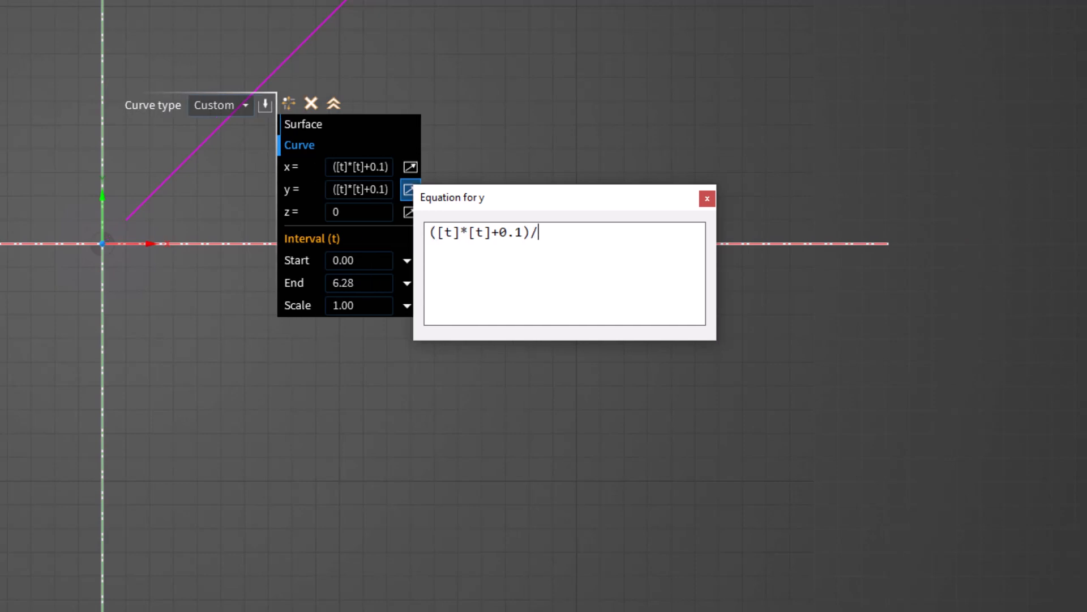
text(3.1416))
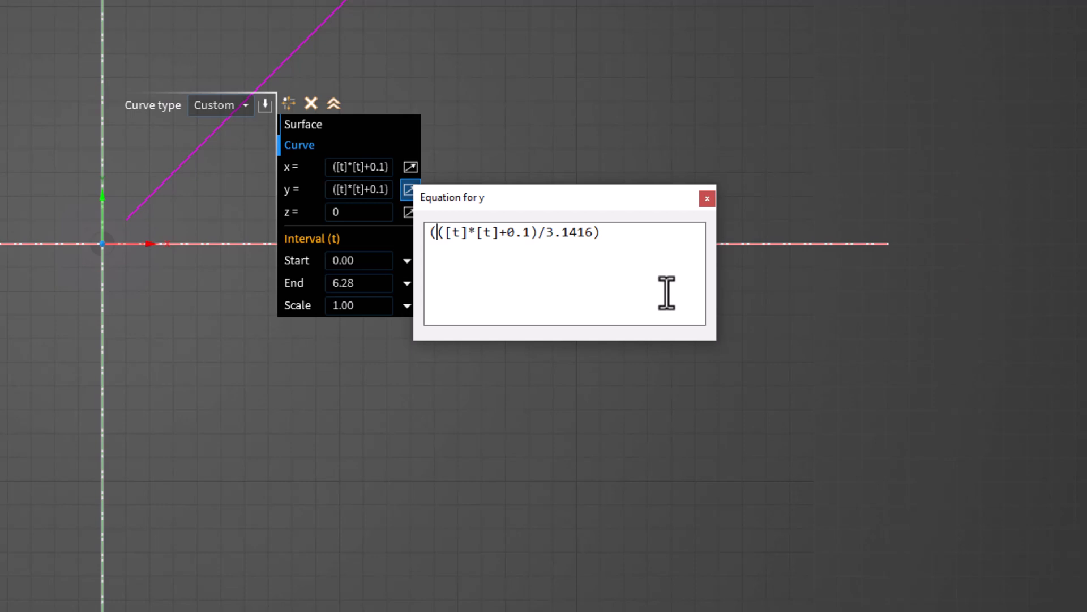
mouse_move(595, 233)
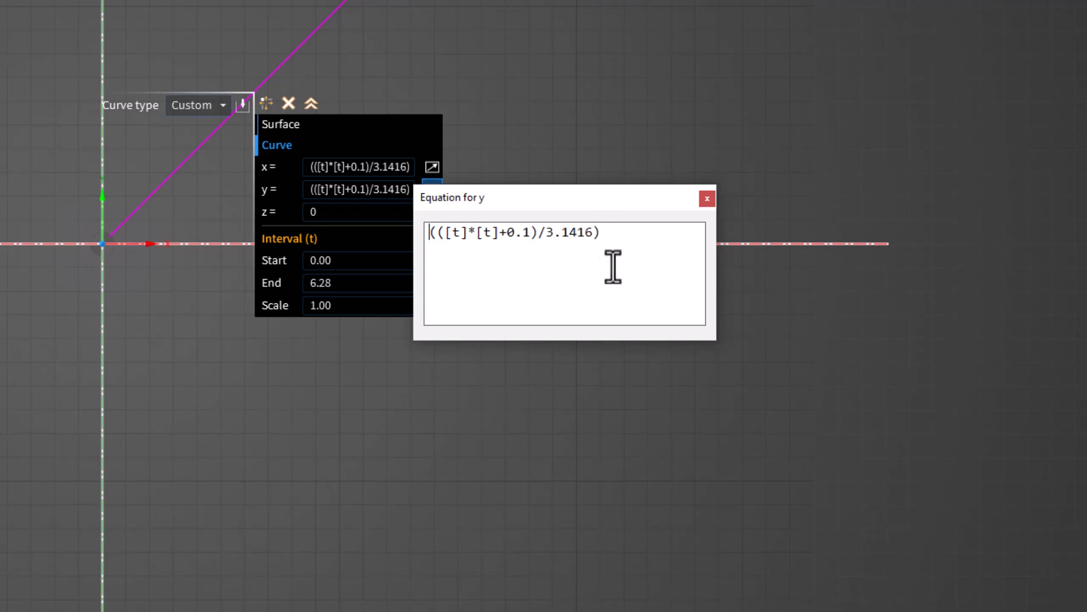
text(Sq)
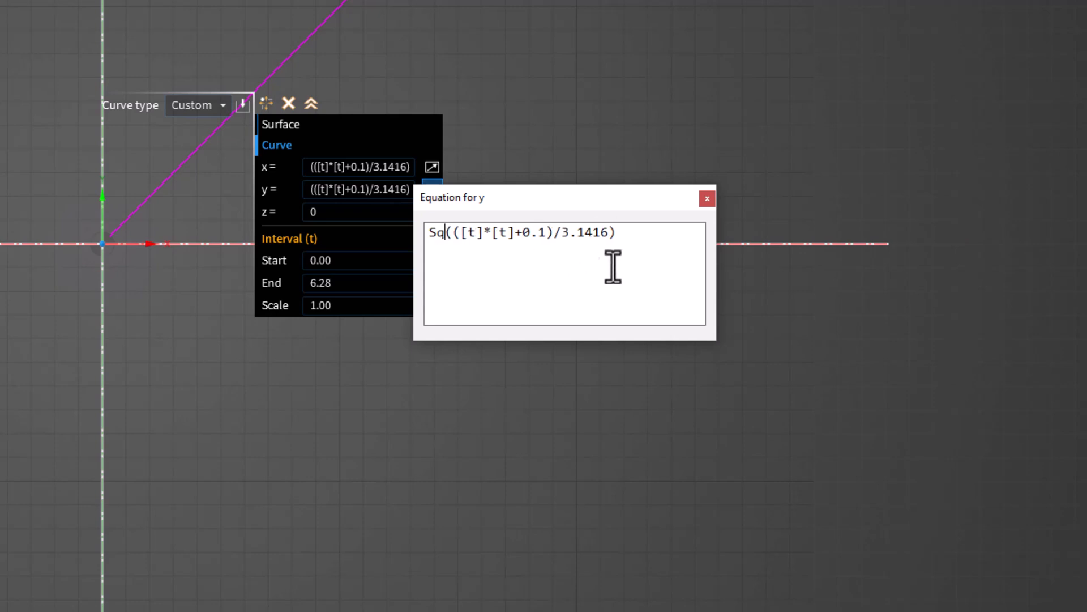
text(rt)
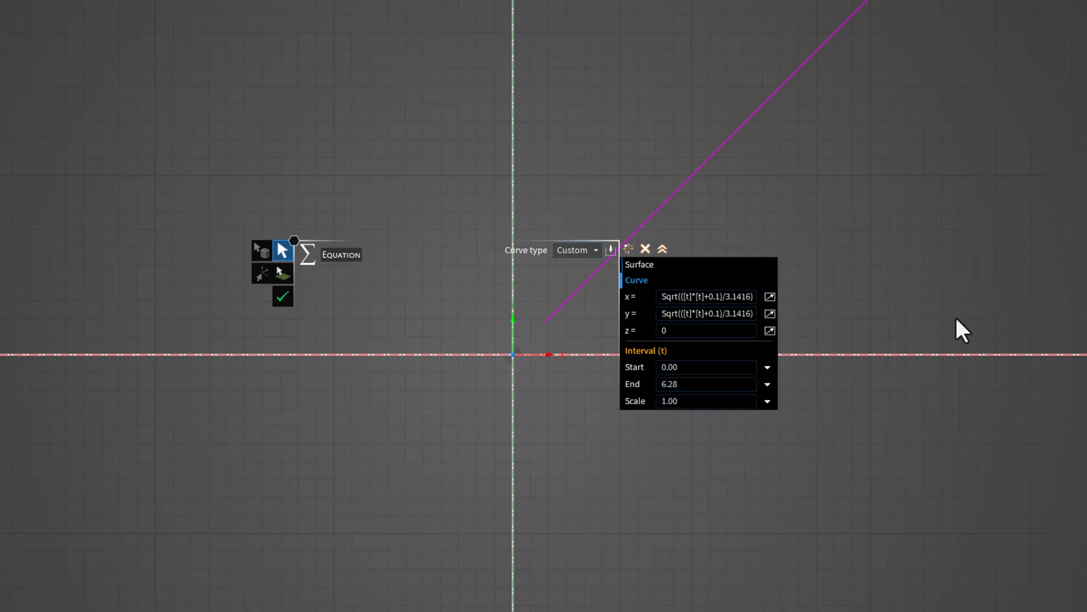
mouse_move(922, 335)
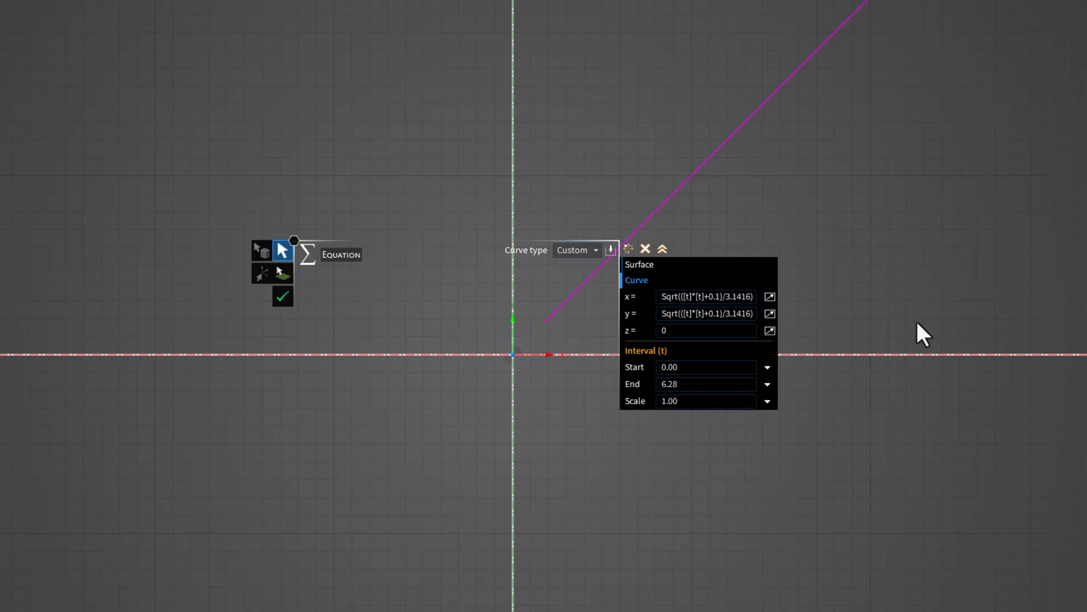
mouse_move(833, 323)
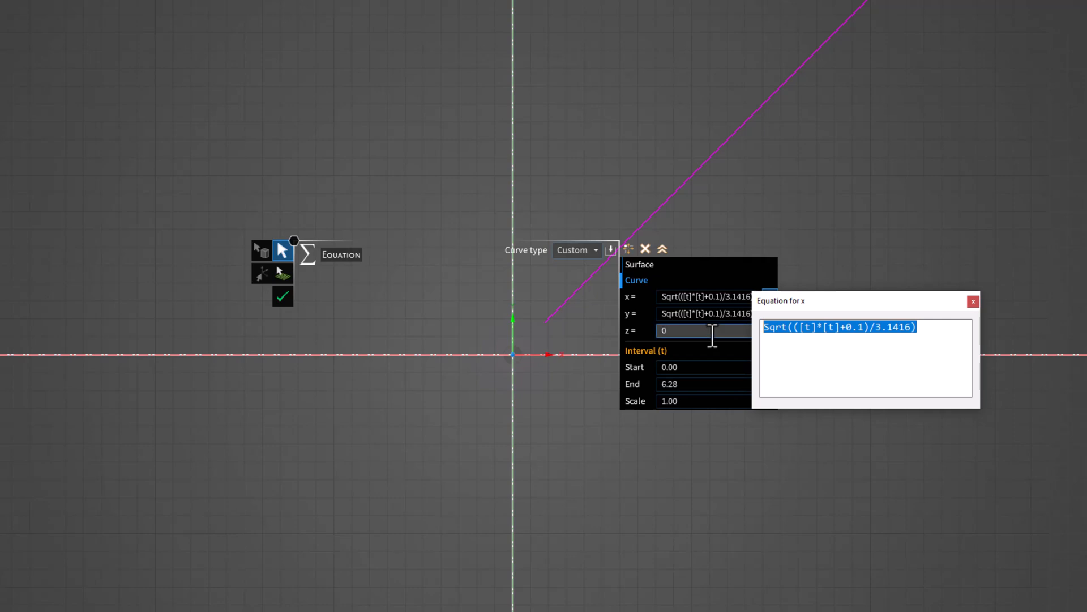
Step: Reset the x equation to [t], giving a curved profile away from the axis
text([t])
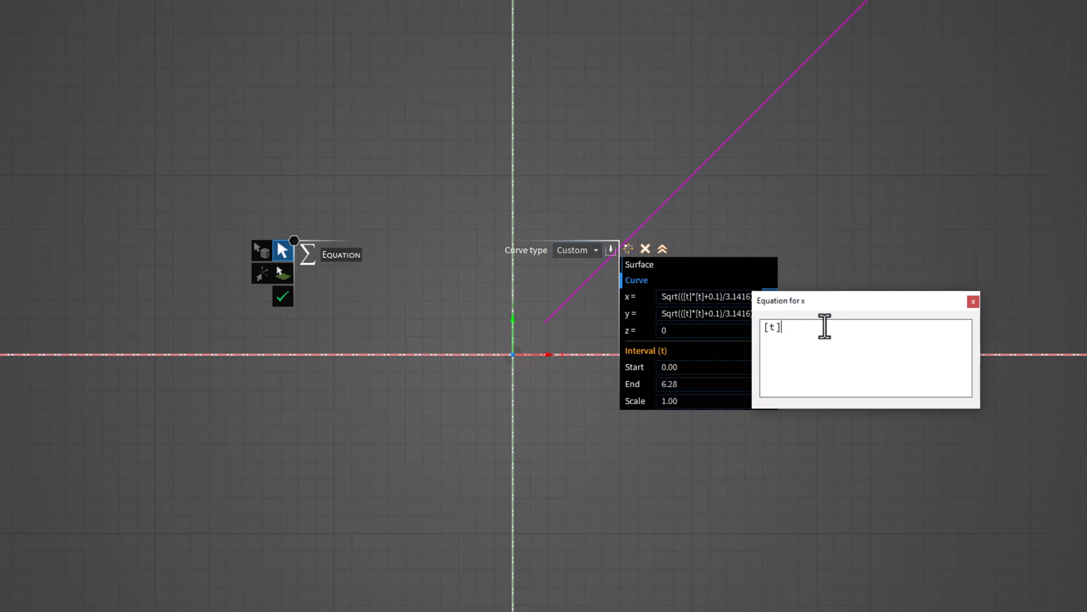
click(972, 300)
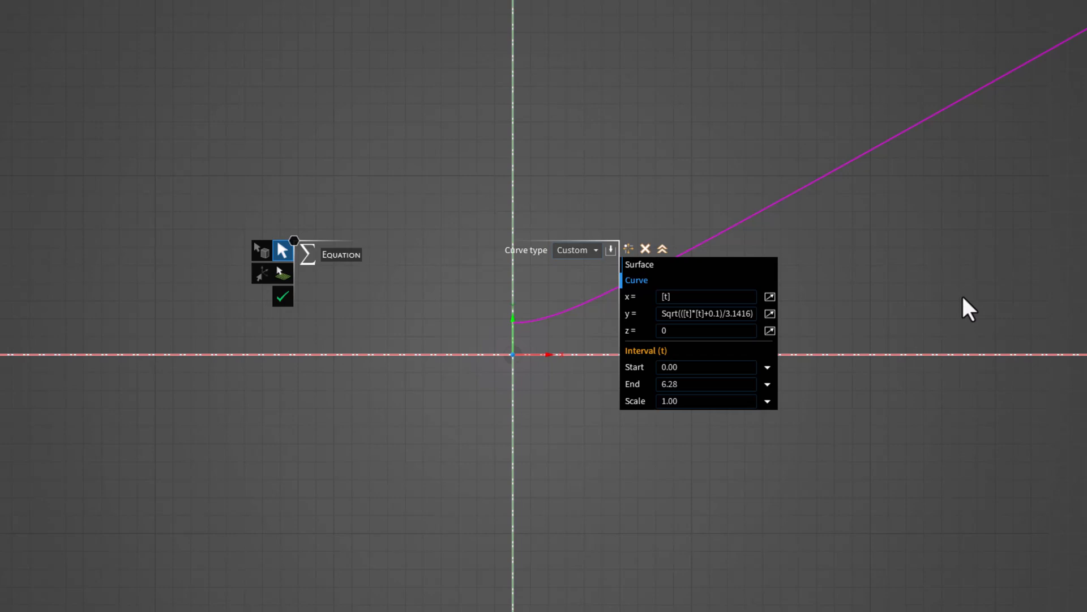
mouse_move(966, 310)
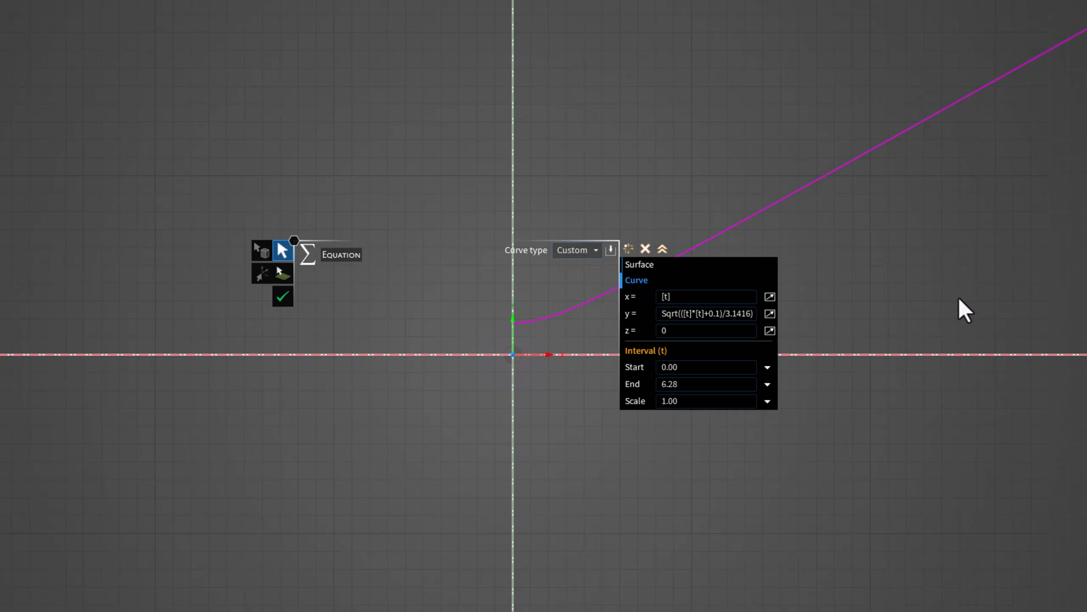
click(700, 367)
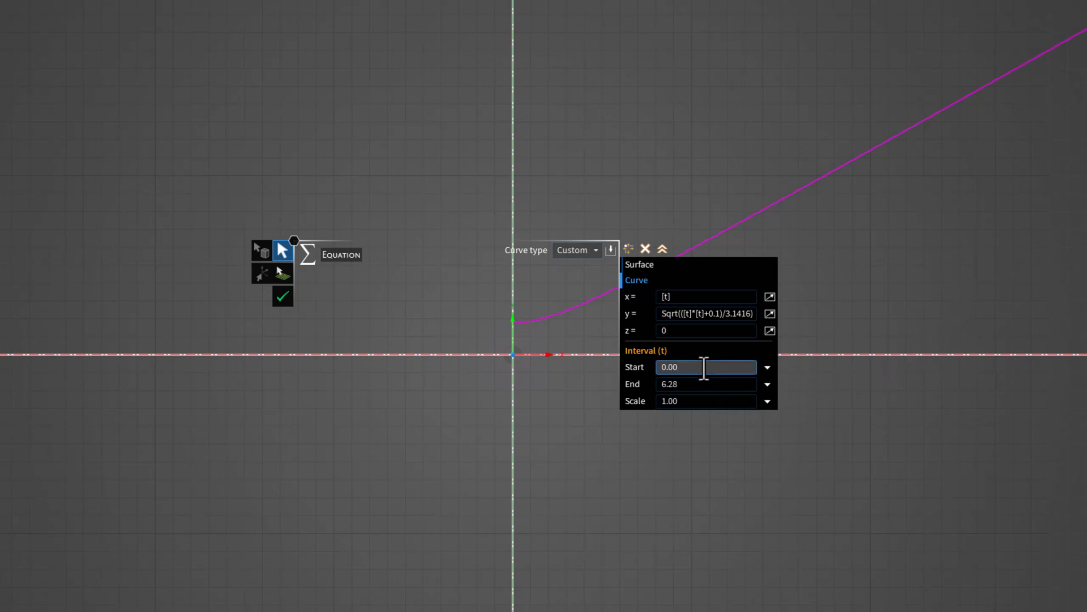
Step: Set the curve interval to start -0.5 and end 0.5
triple_click(693, 367)
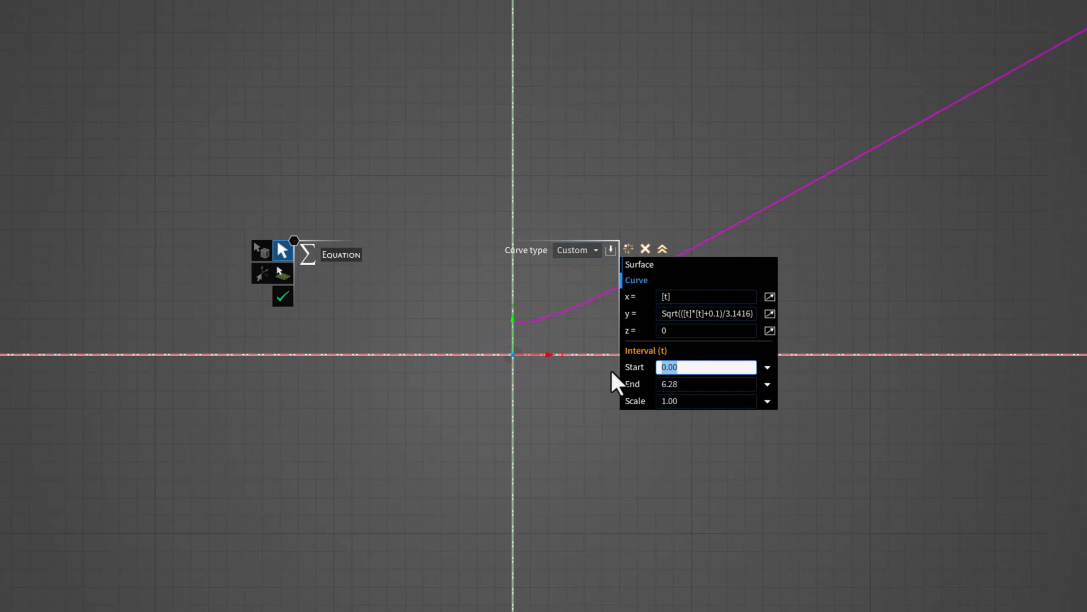
text(-.5)
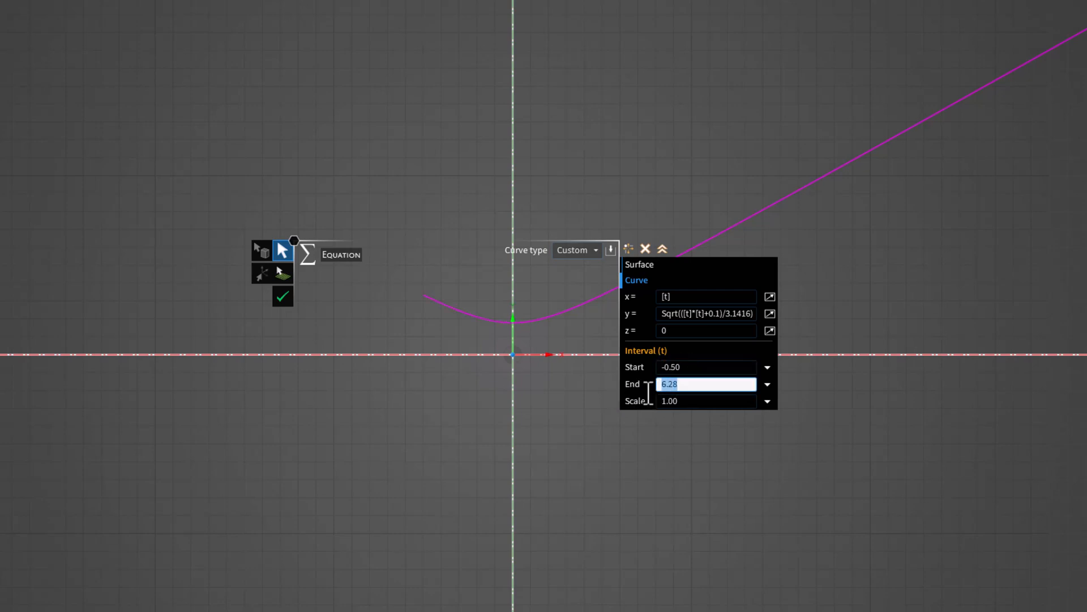
text(.50)
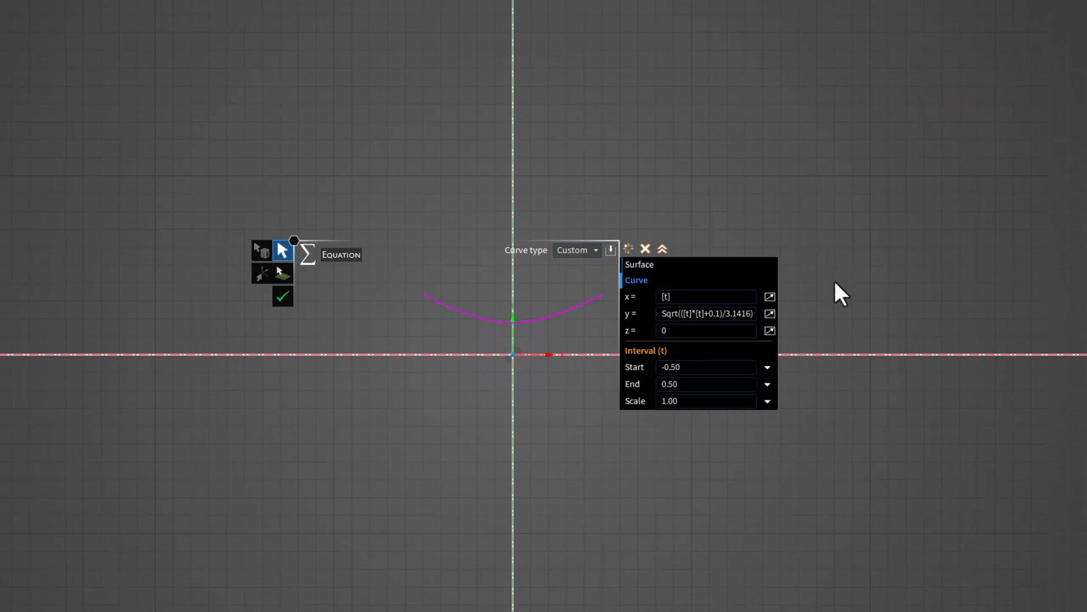
mouse_move(822, 316)
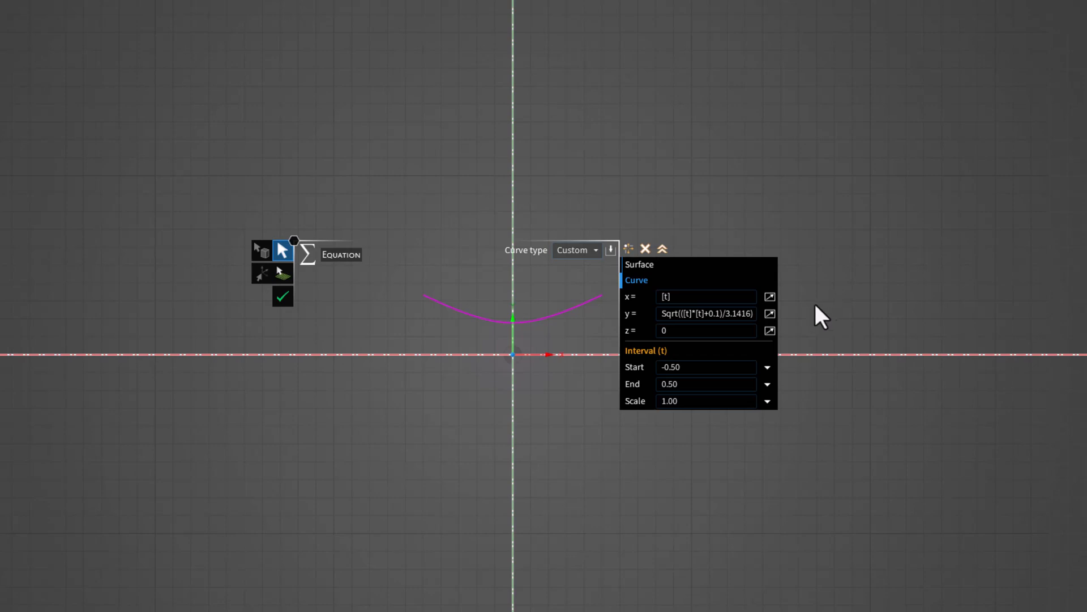
mouse_move(483, 406)
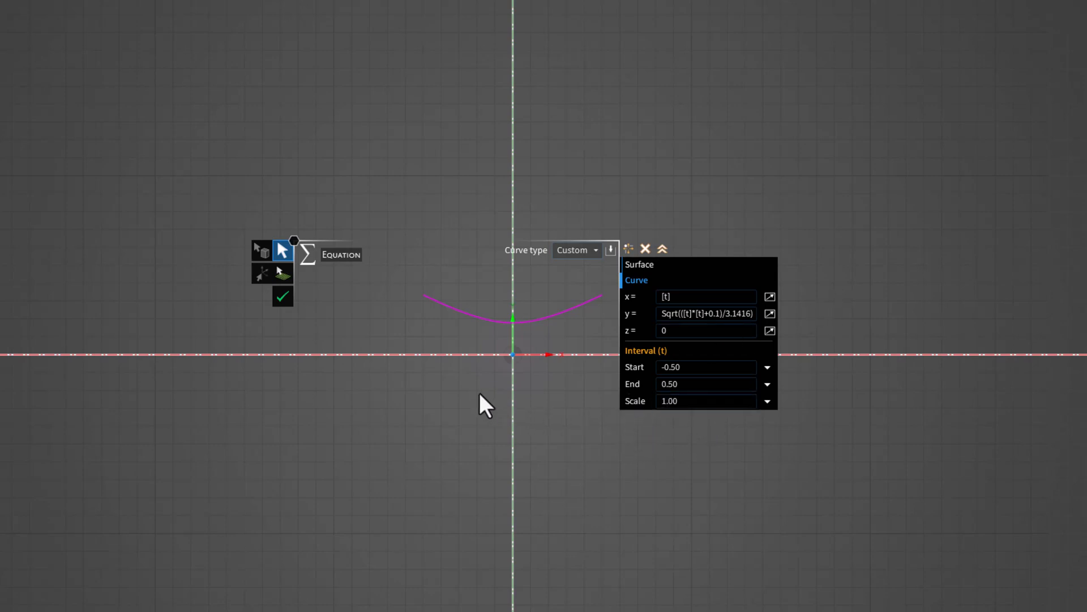
mouse_move(282, 297)
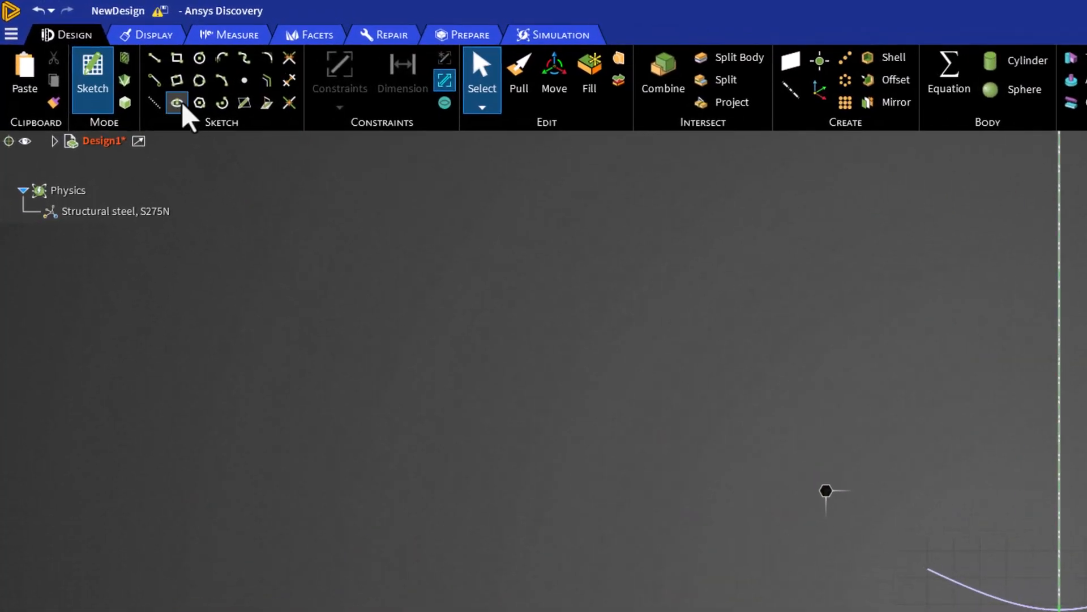
mouse_move(154, 57)
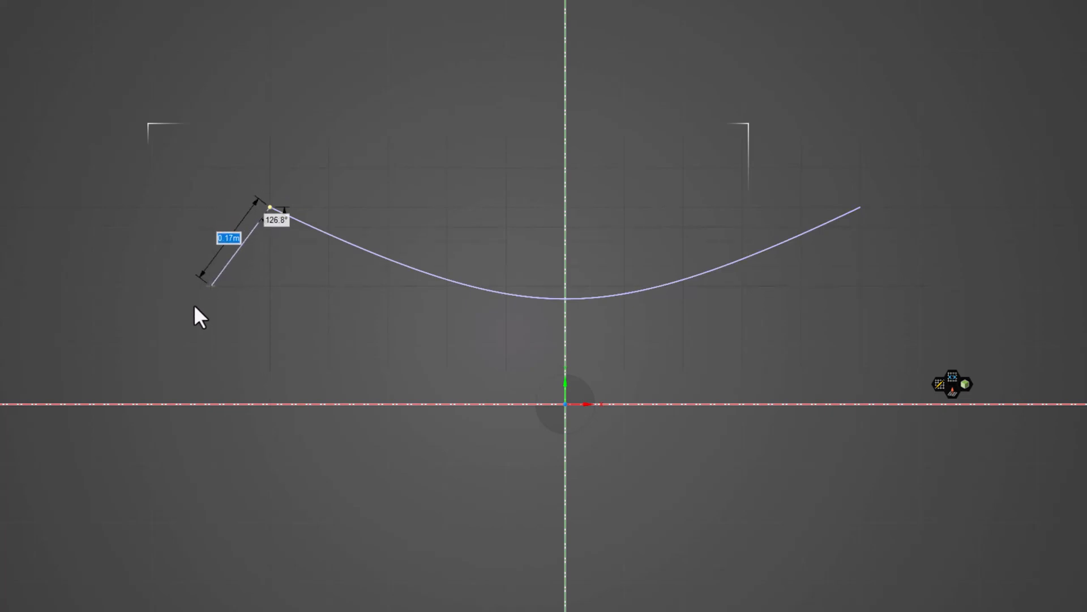
Step: Draw a vertical line from the curve's left endpoint down to the horizontal axis
drag(215, 286, 197, 342)
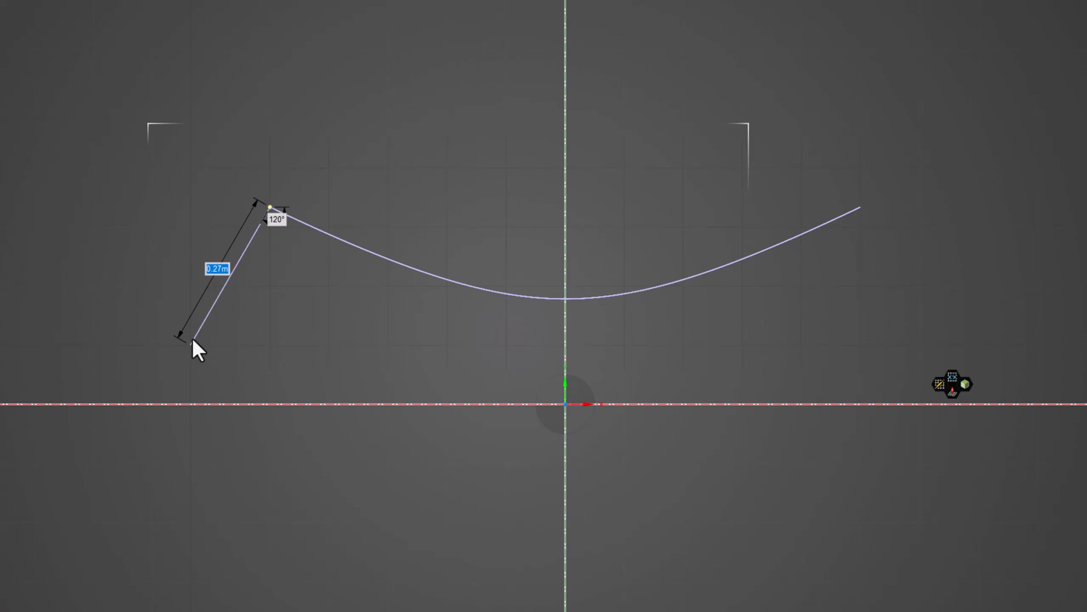
drag(197, 350, 257, 406)
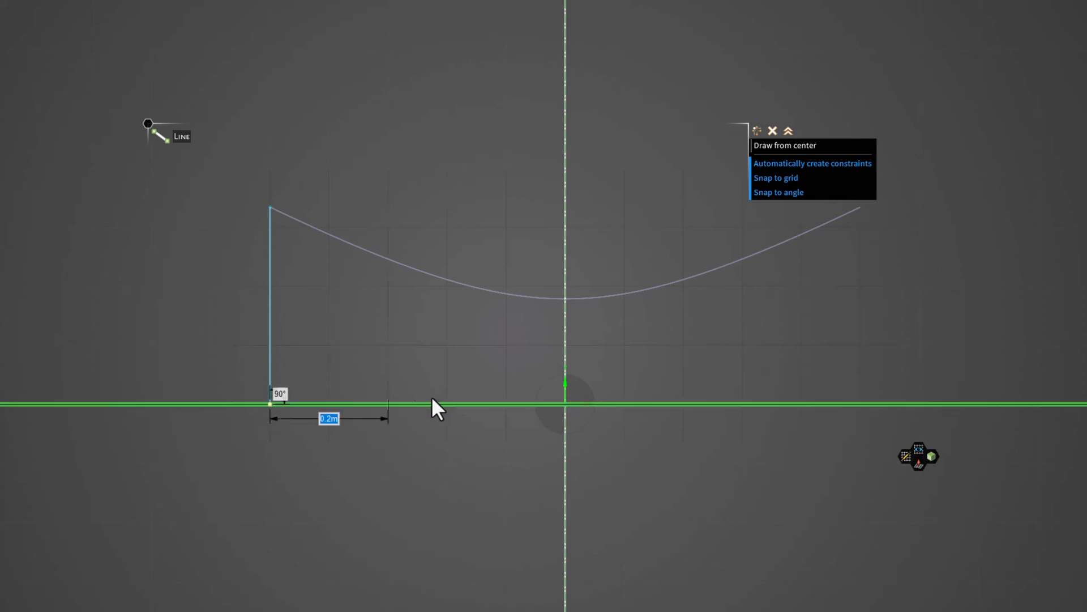
Step: Draw a 1 m bottom line along the axis from the vertical line's foot
drag(438, 407, 770, 419)
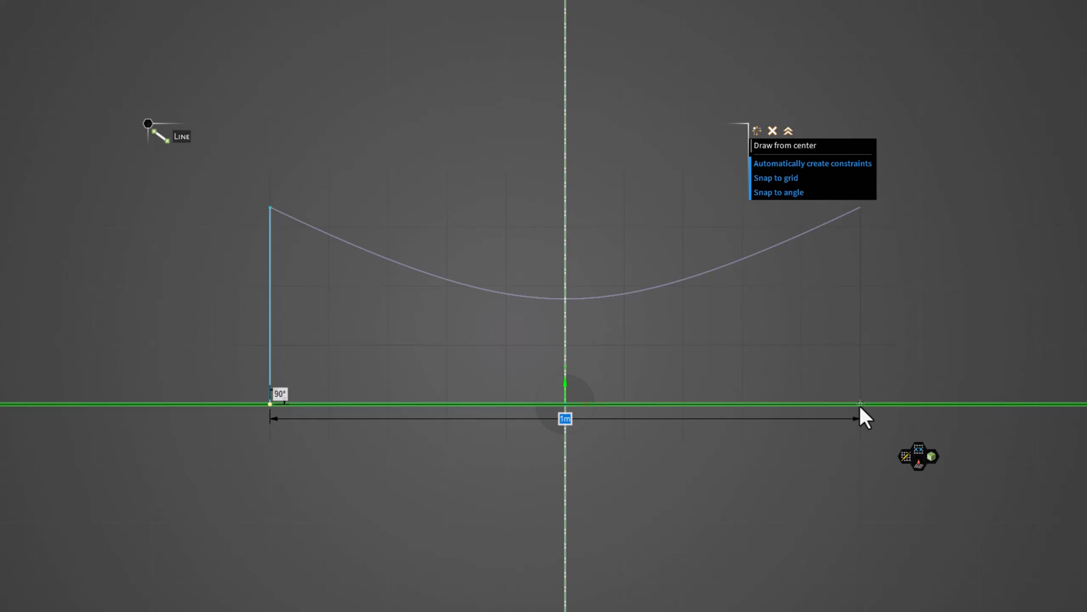
mouse_move(866, 416)
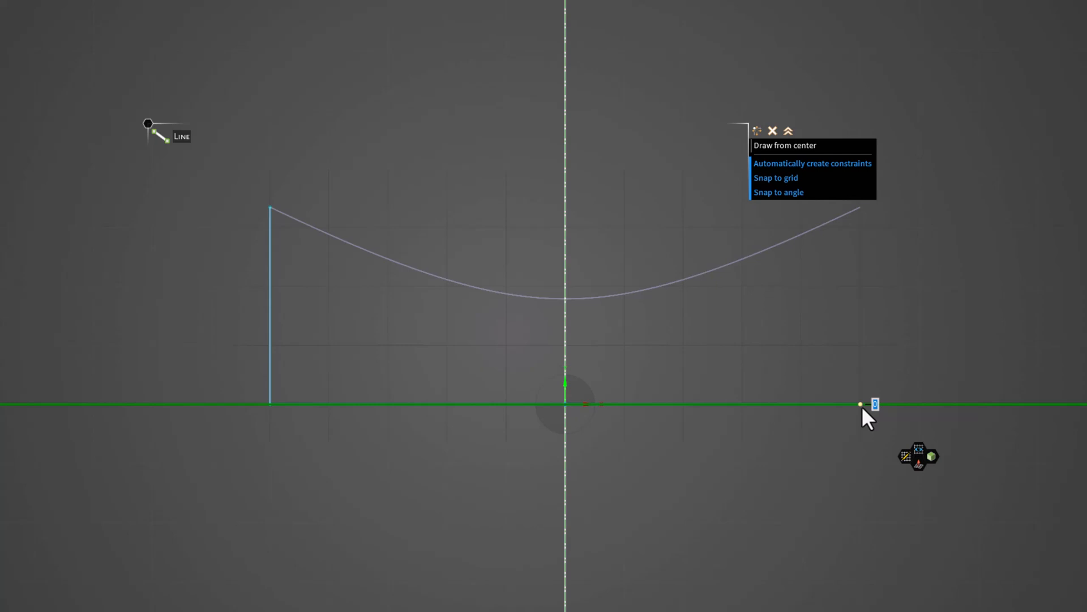
Step: End the bottom line below the curve's right end and switch back to 3D Mode
click(860, 404)
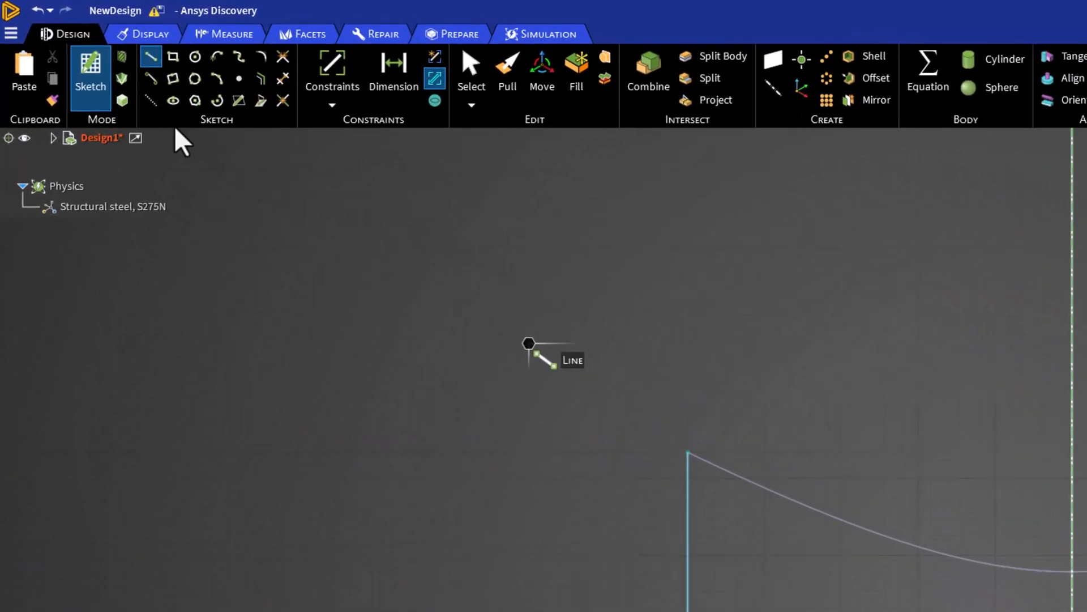
mouse_move(122, 100)
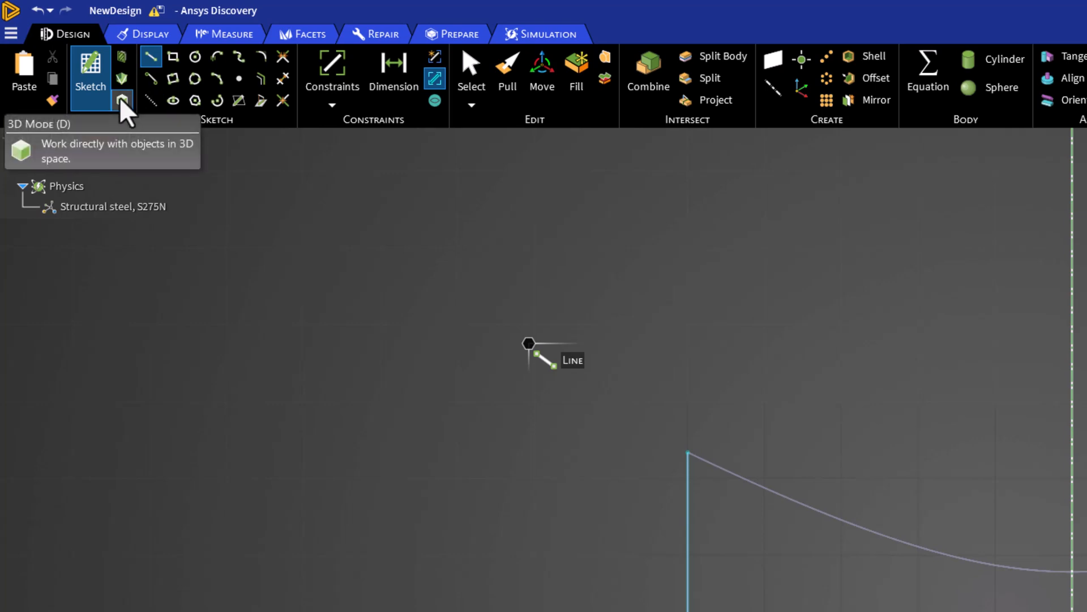
click(122, 101)
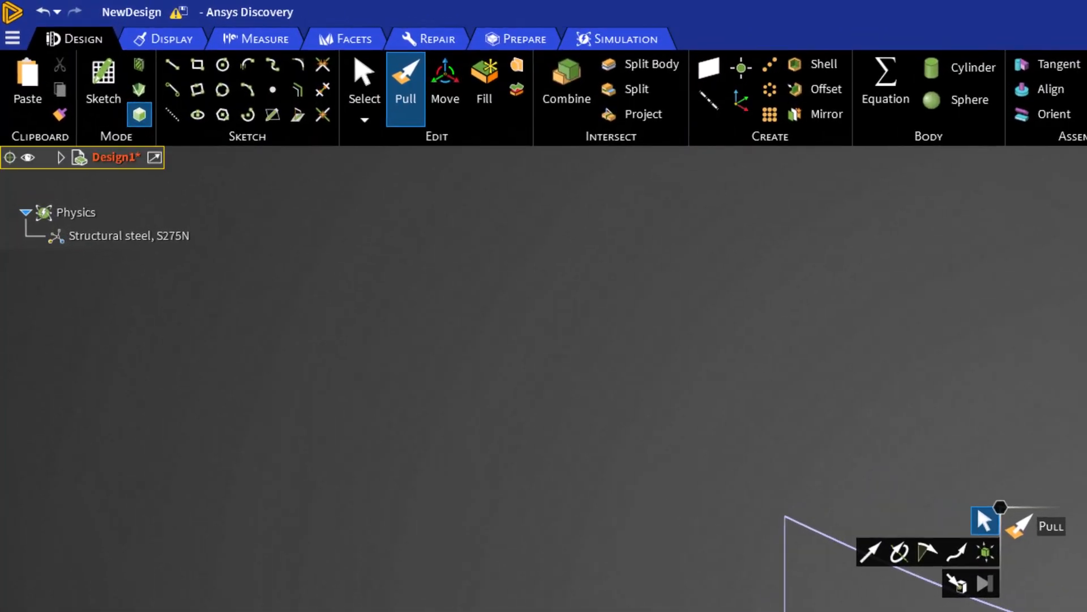
mouse_move(483, 76)
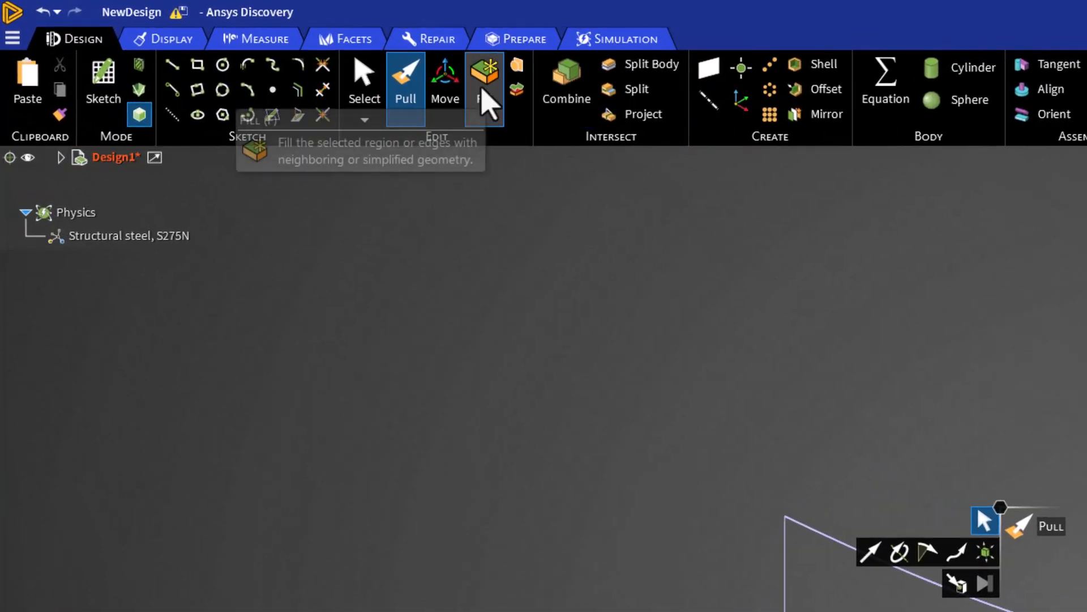
Step: Fill the closed nozzle outline loop to create a flat surface patch
click(486, 79)
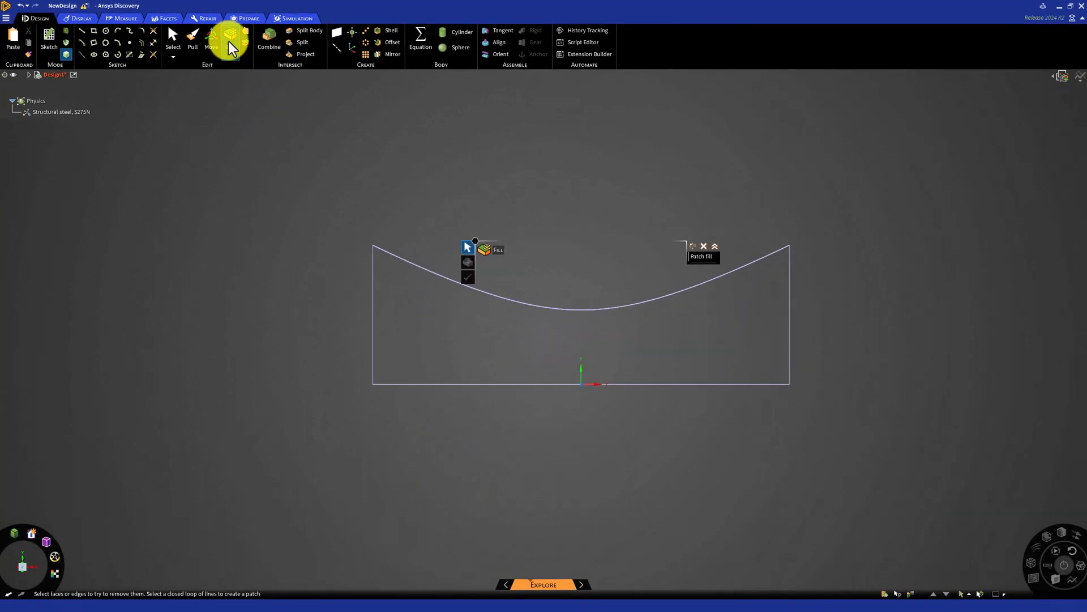
click(230, 38)
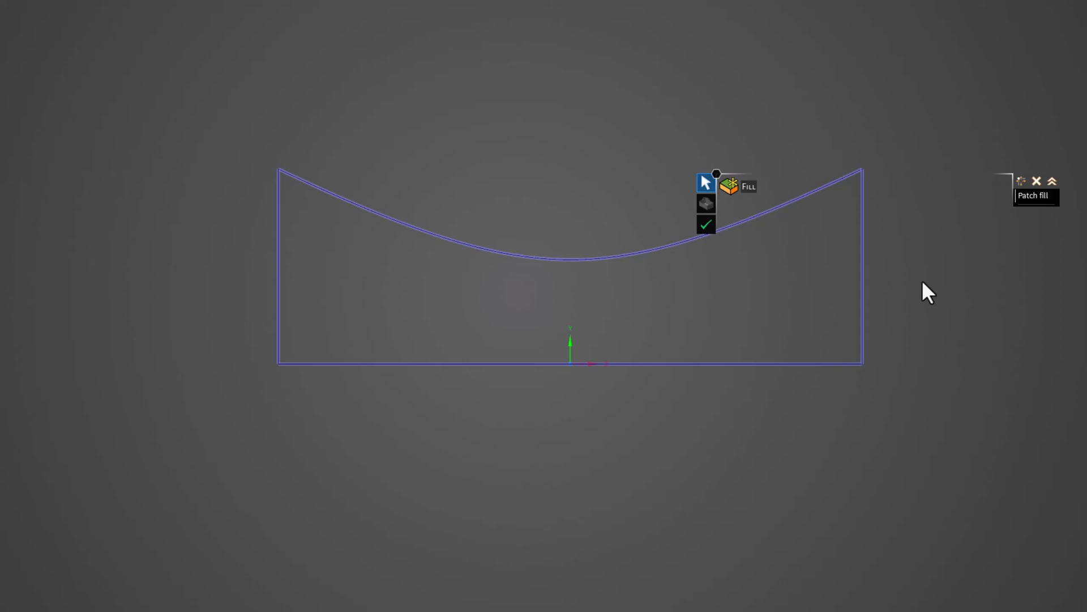
mouse_move(720, 238)
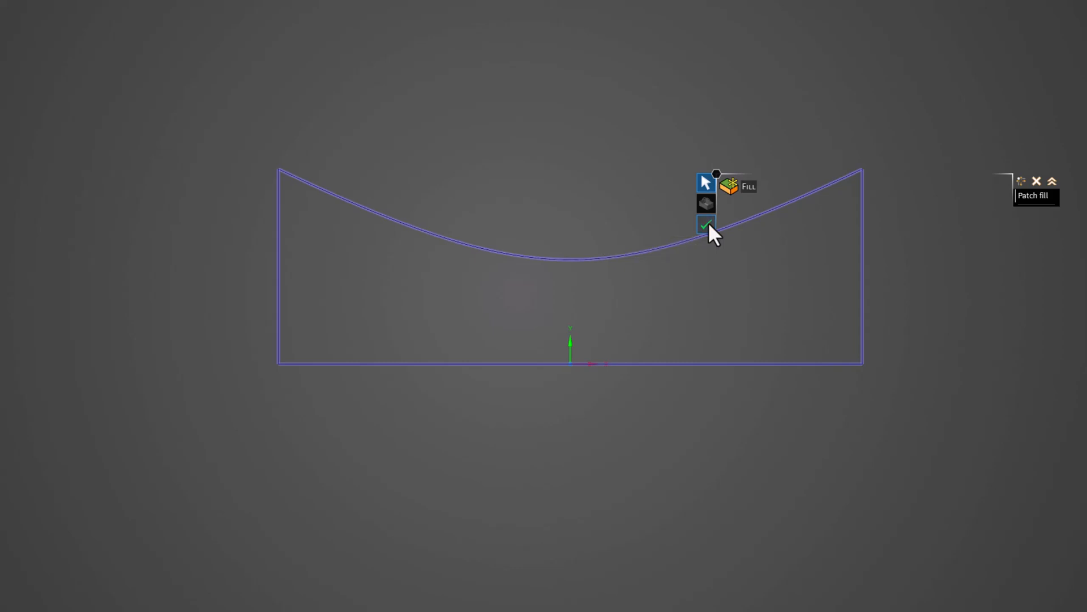
click(706, 226)
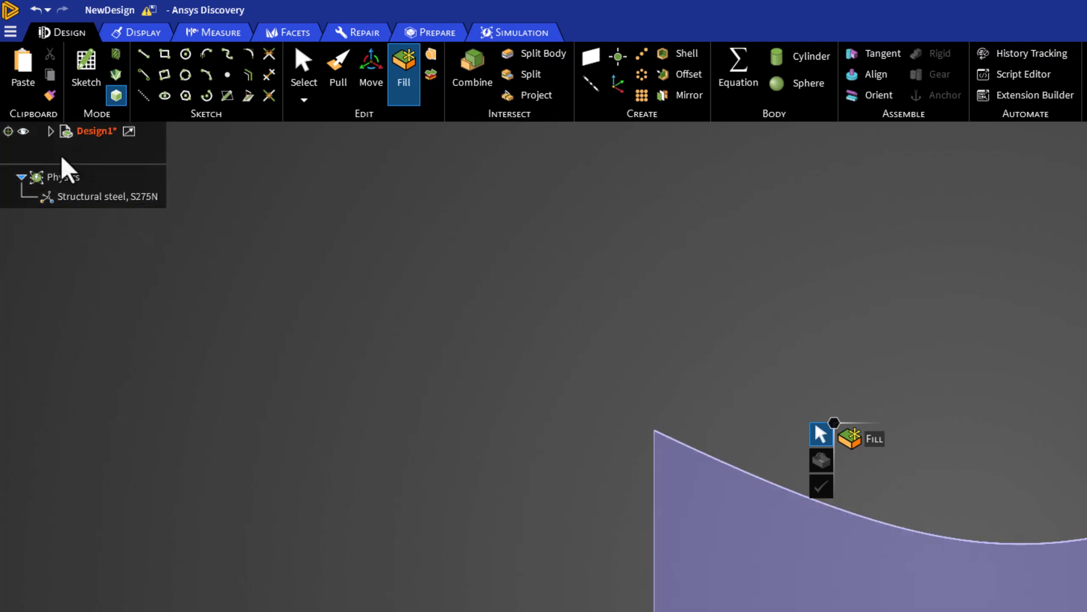
Step: Expand Design1 and set the Curves group to suppress for physics, leaving the Surface active
click(50, 131)
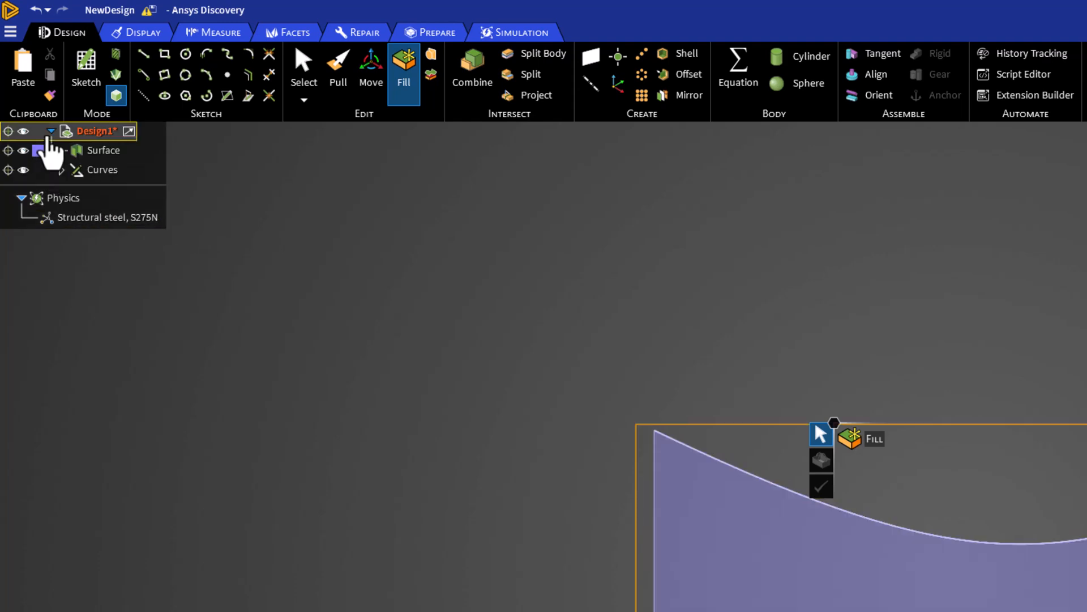
click(103, 151)
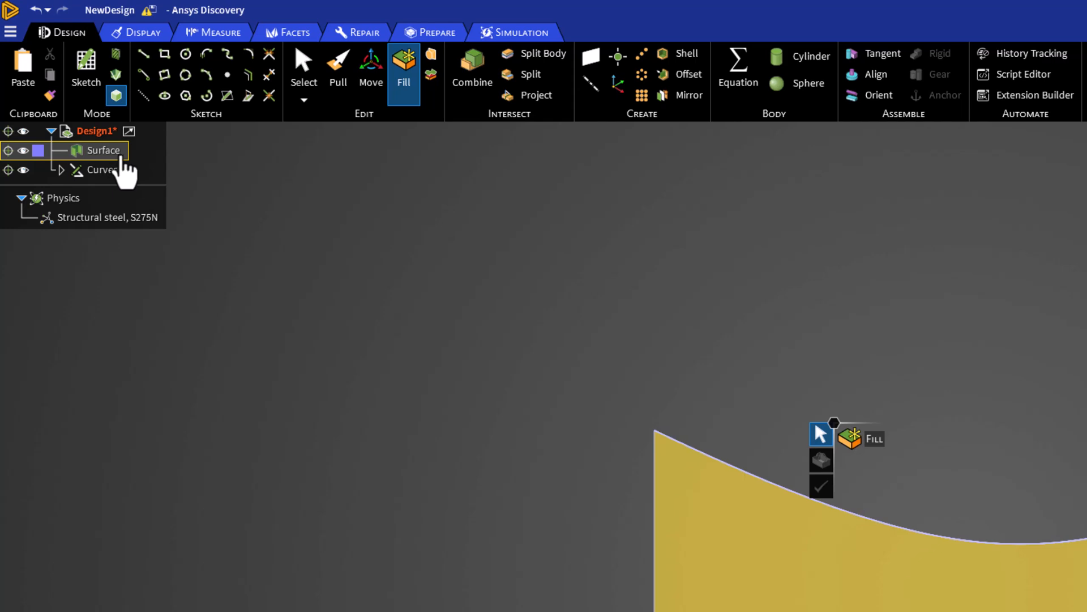
click(103, 170)
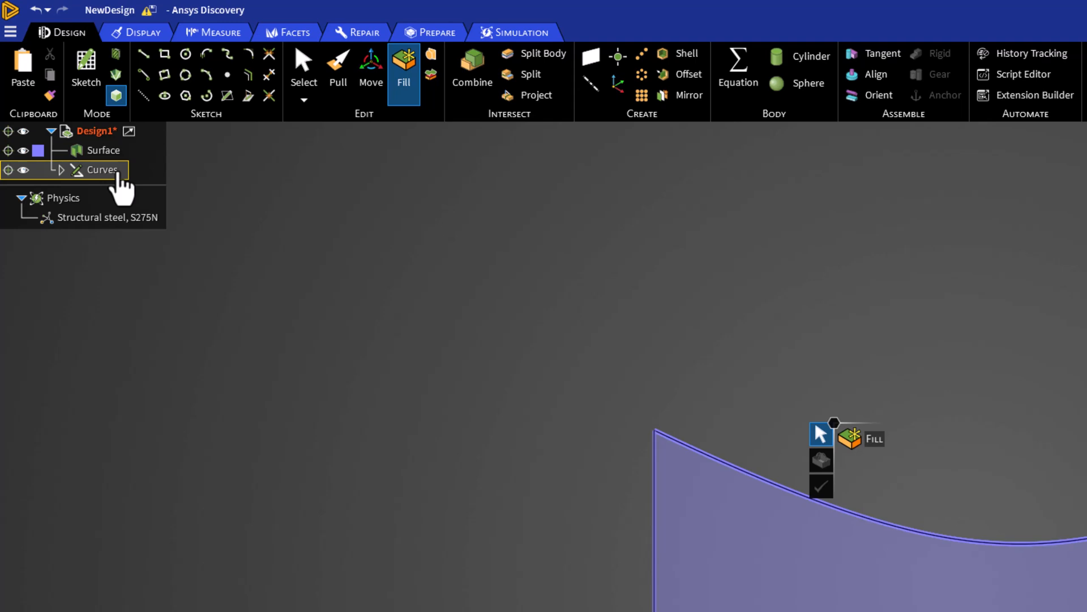
right_click(103, 169)
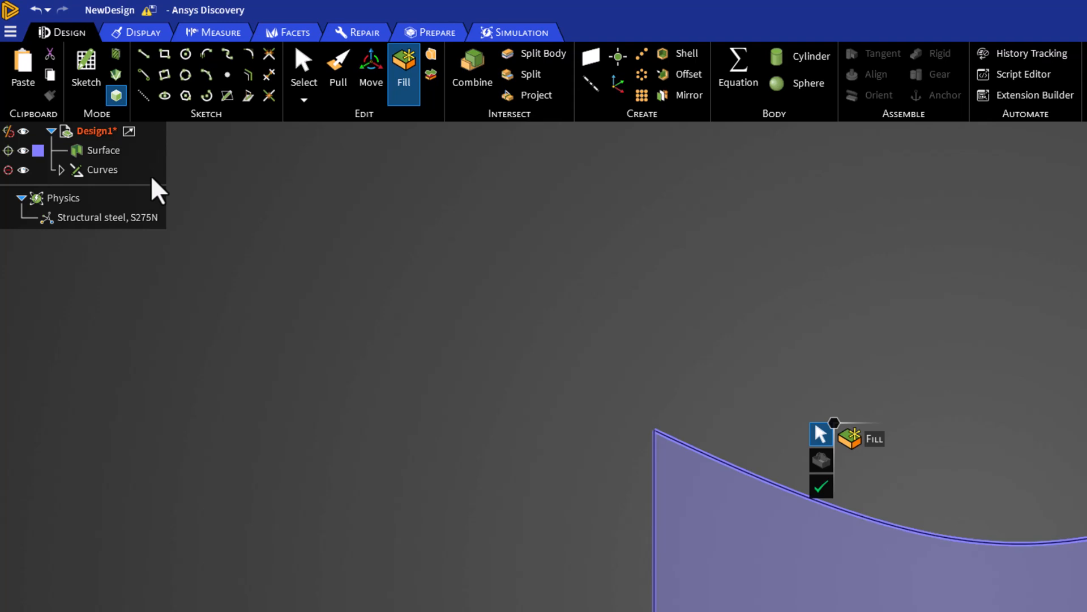
click(102, 170)
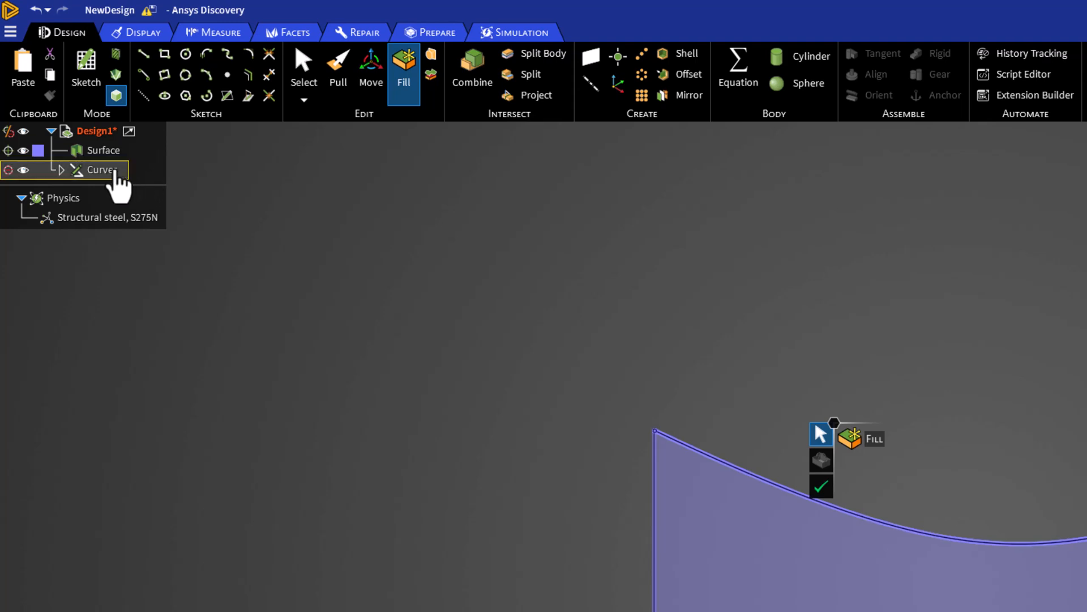
right_click(100, 169)
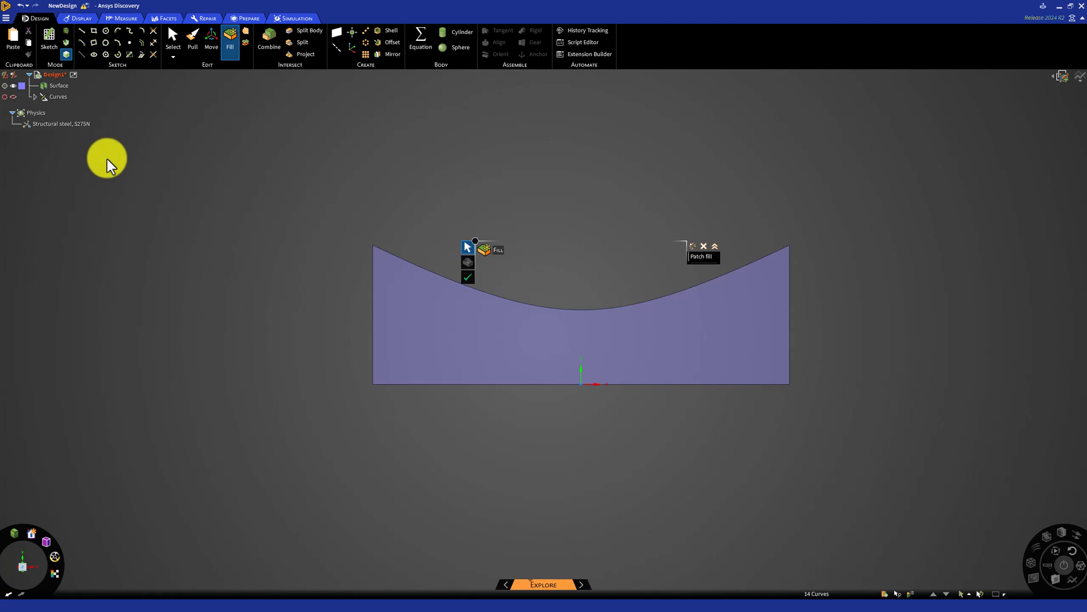
mouse_move(119, 164)
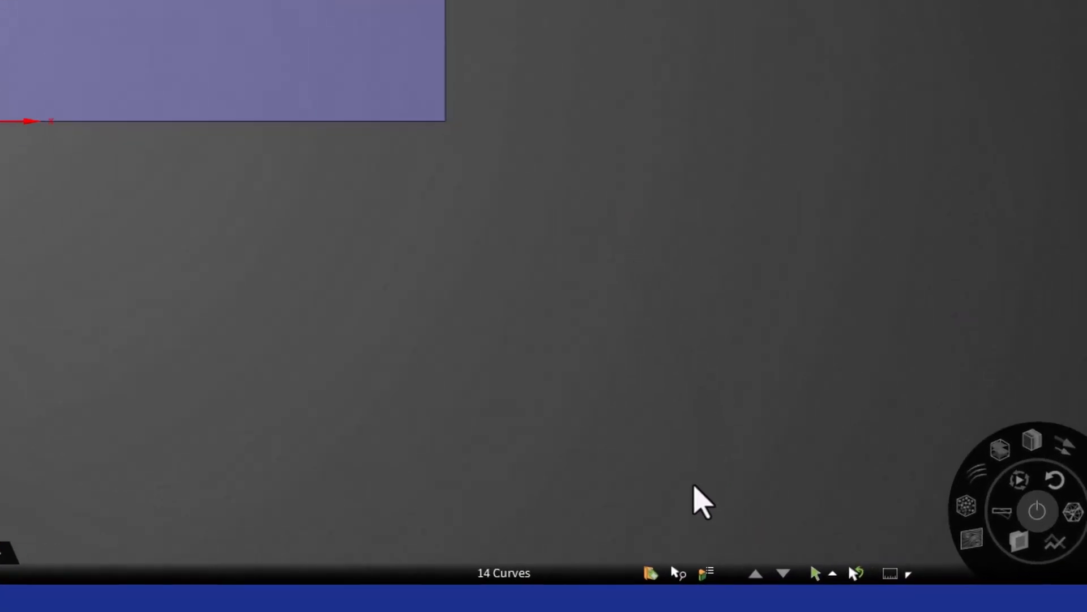
mouse_move(650, 574)
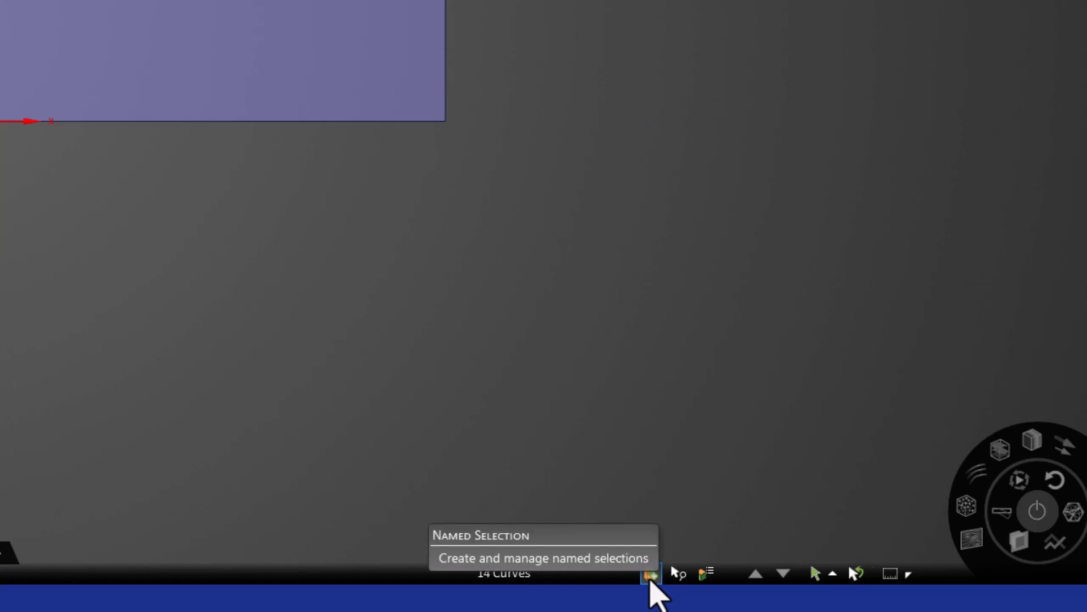
Step: Show the Named Selection panel from the status bar
click(650, 574)
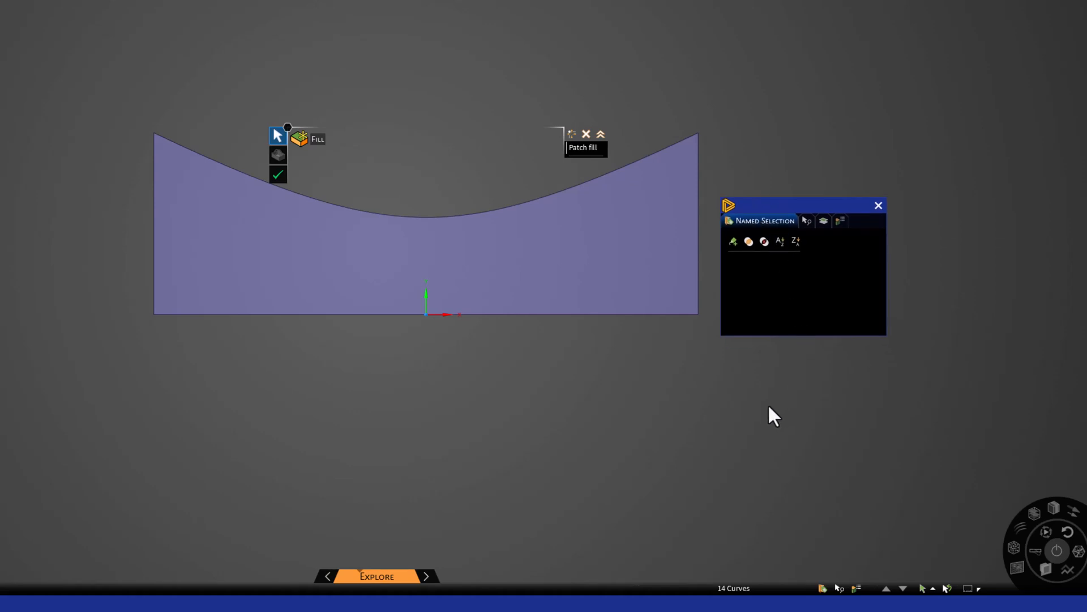
Step: Create named selection inlet on the left edge and outlet on the right edge
click(197, 298)
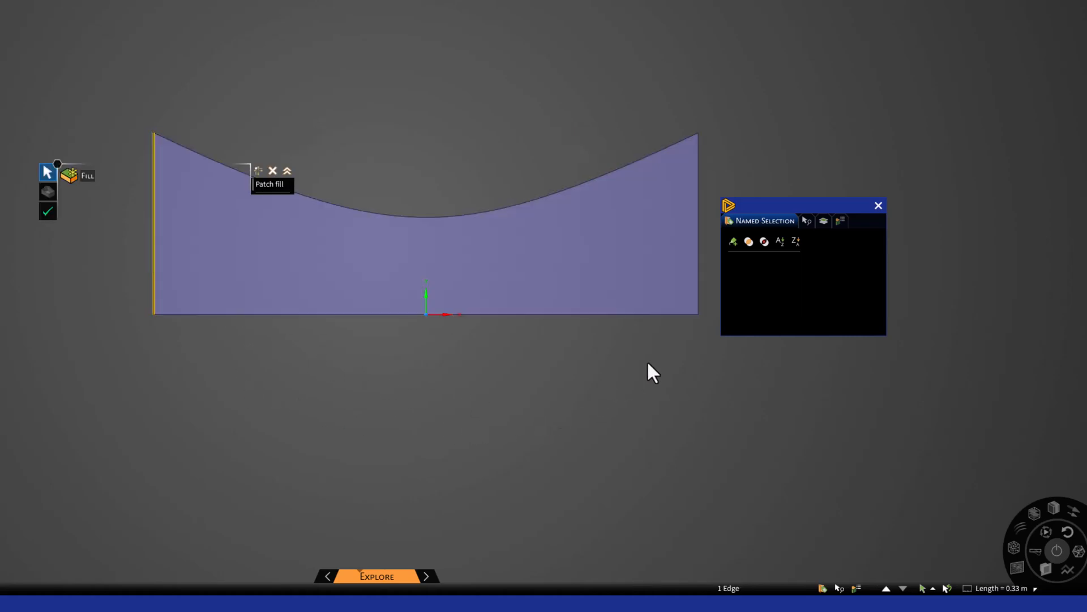
mouse_move(733, 241)
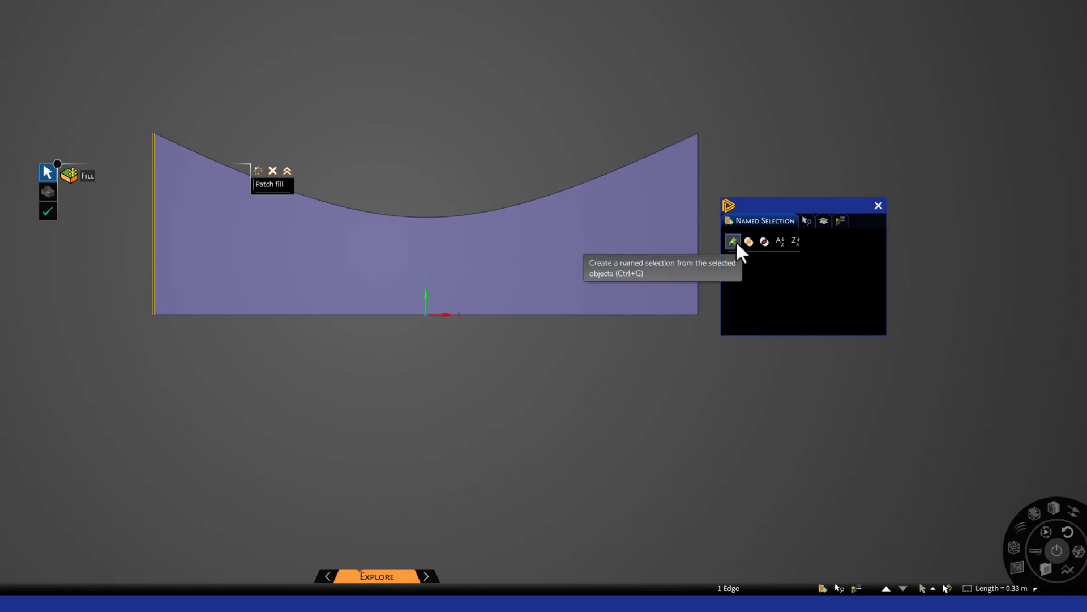
click(731, 241)
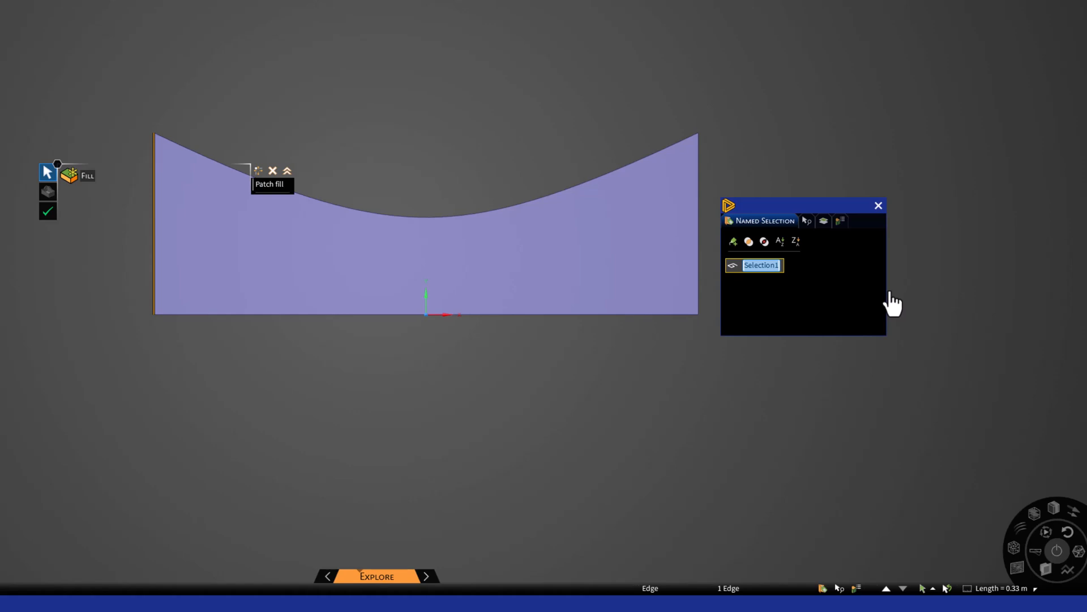
text(inlet)
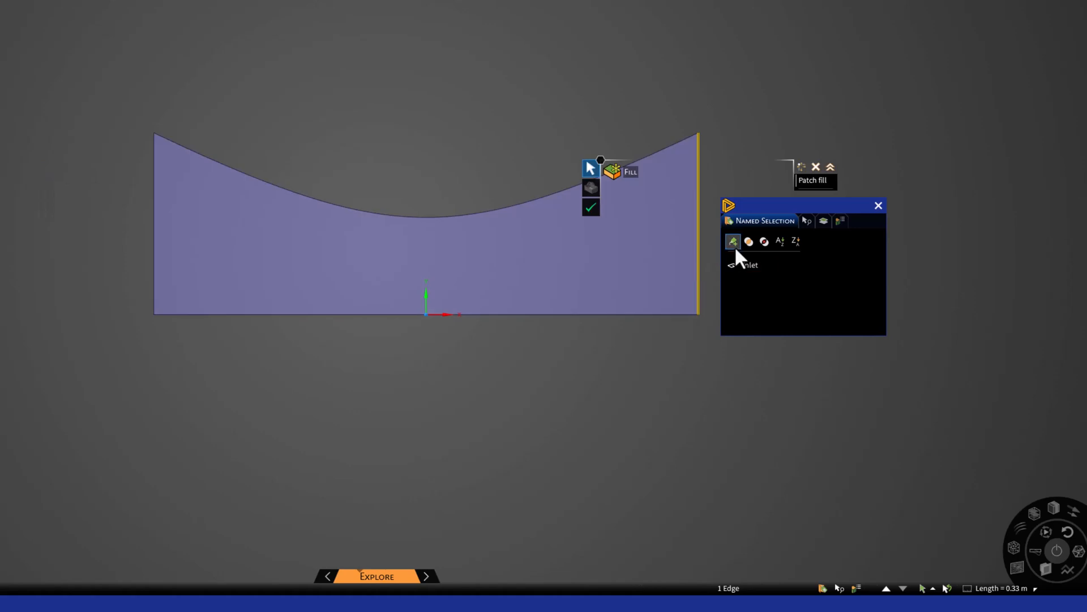
click(733, 241)
text(outlet)
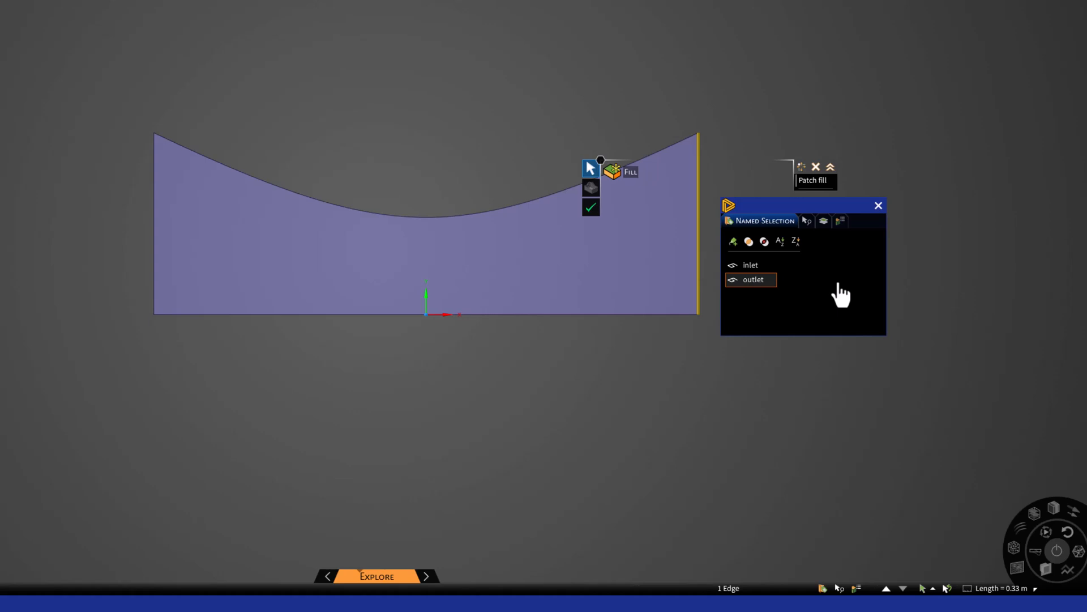
mouse_move(850, 305)
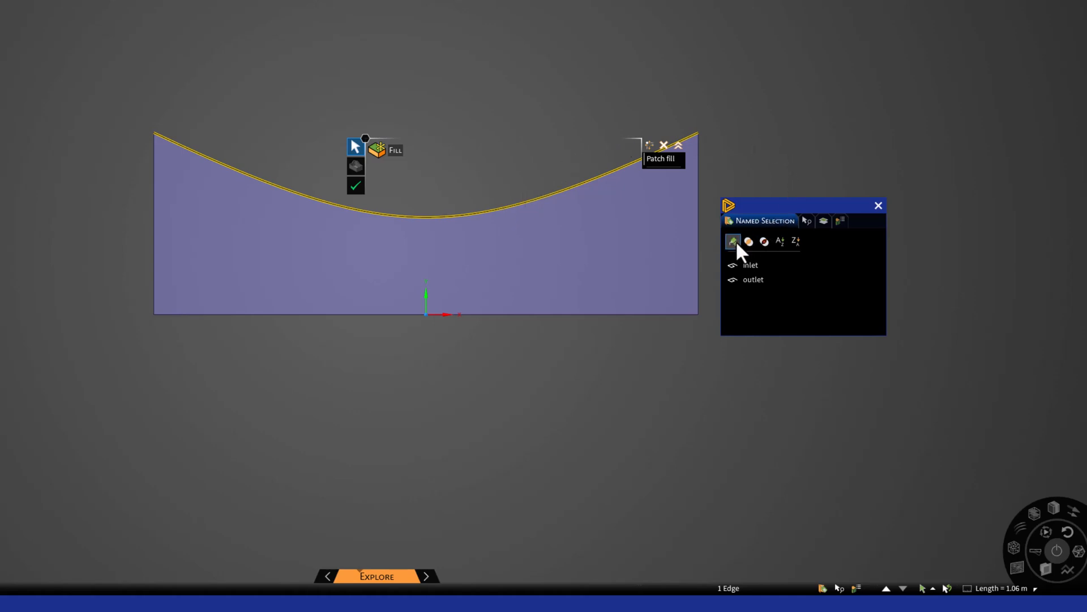
Step: Create named selection wall on the curved top edge and axis on the bottom edge
click(731, 243)
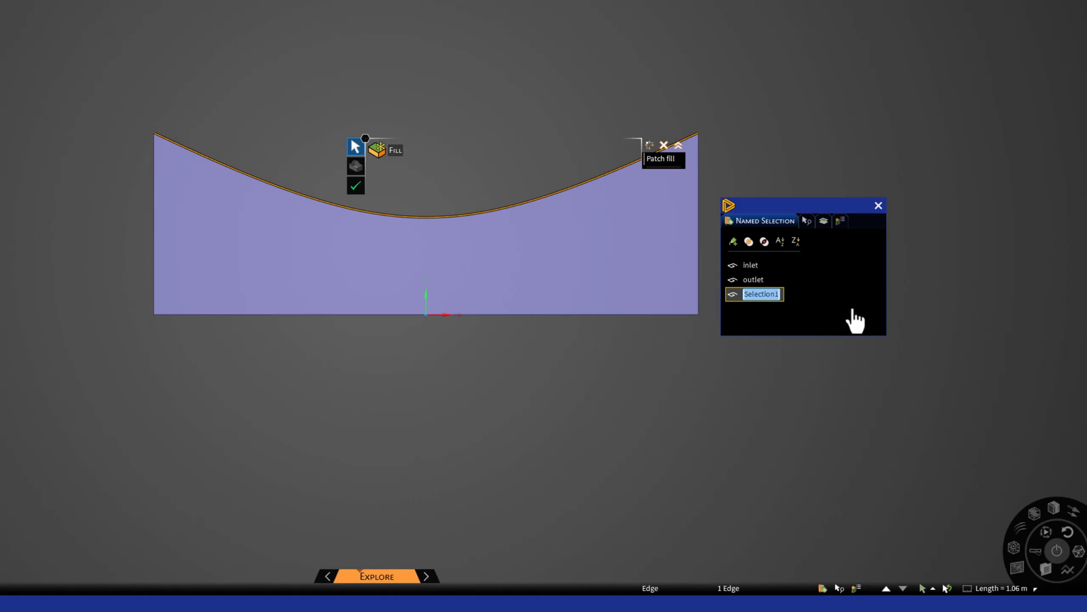
text(wall)
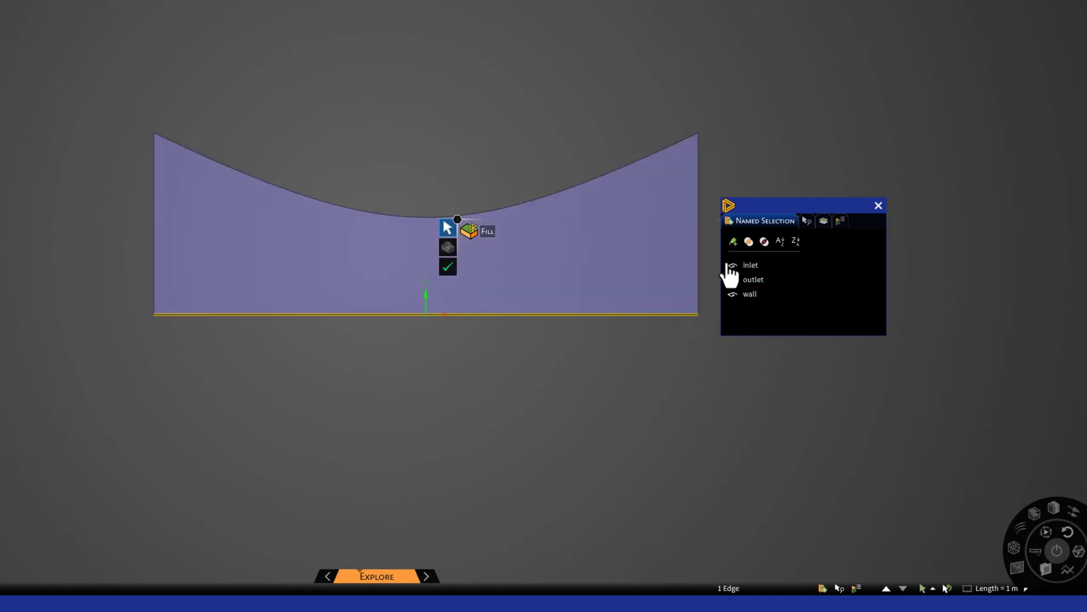
click(731, 243)
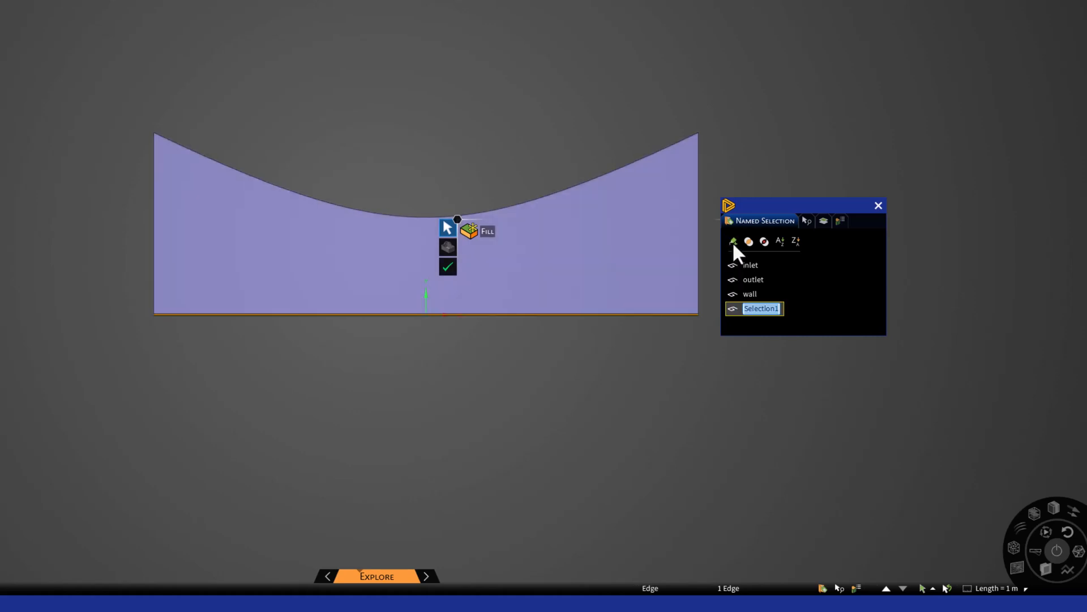
mouse_move(879, 326)
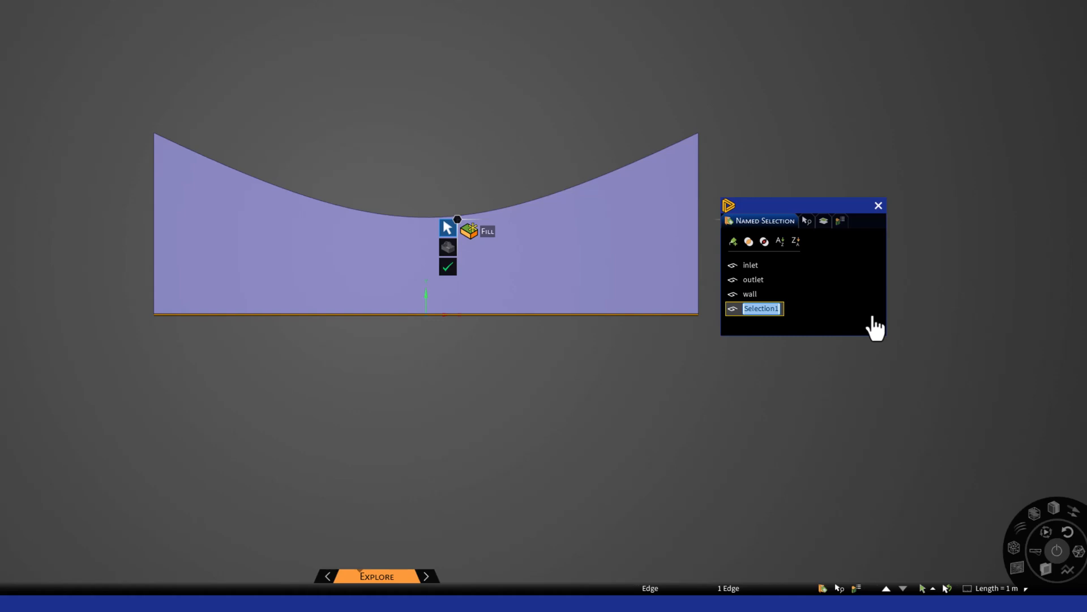
text(axis)
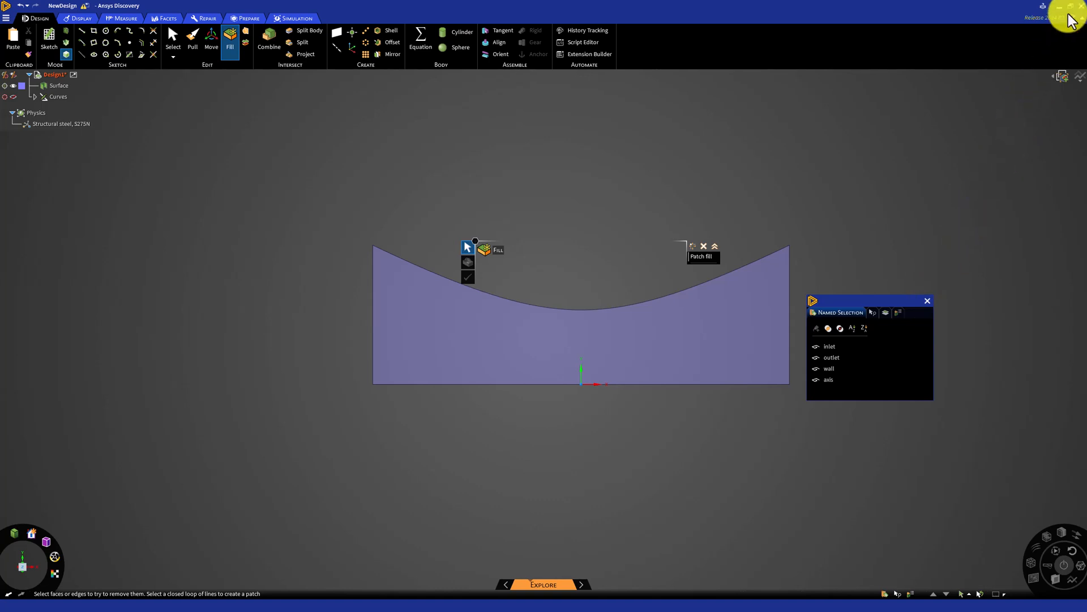
Step: Save the design with Ctrl+S
key(ctrl+s)
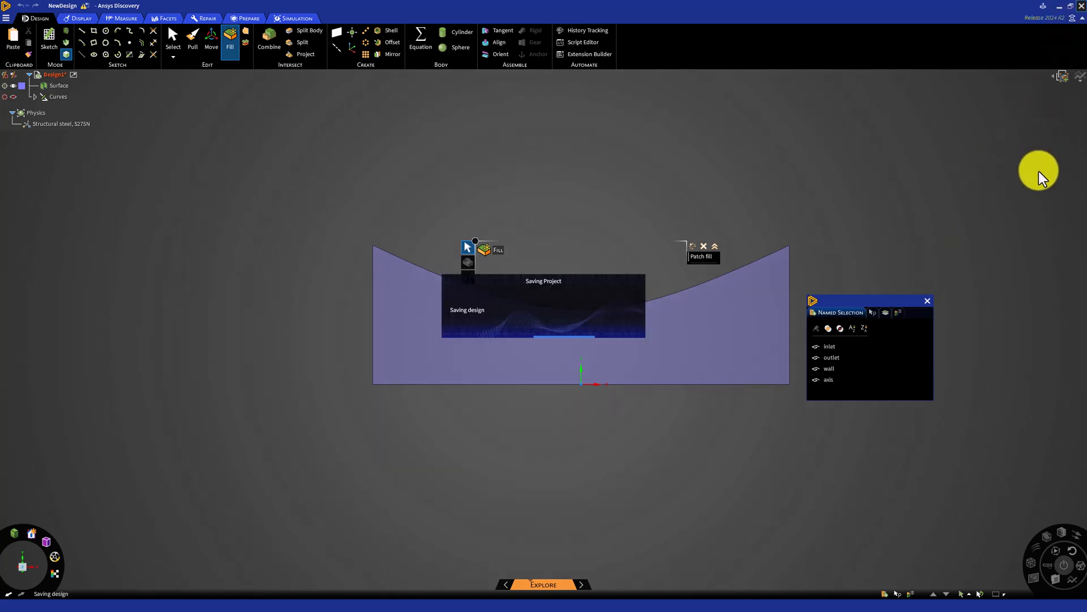